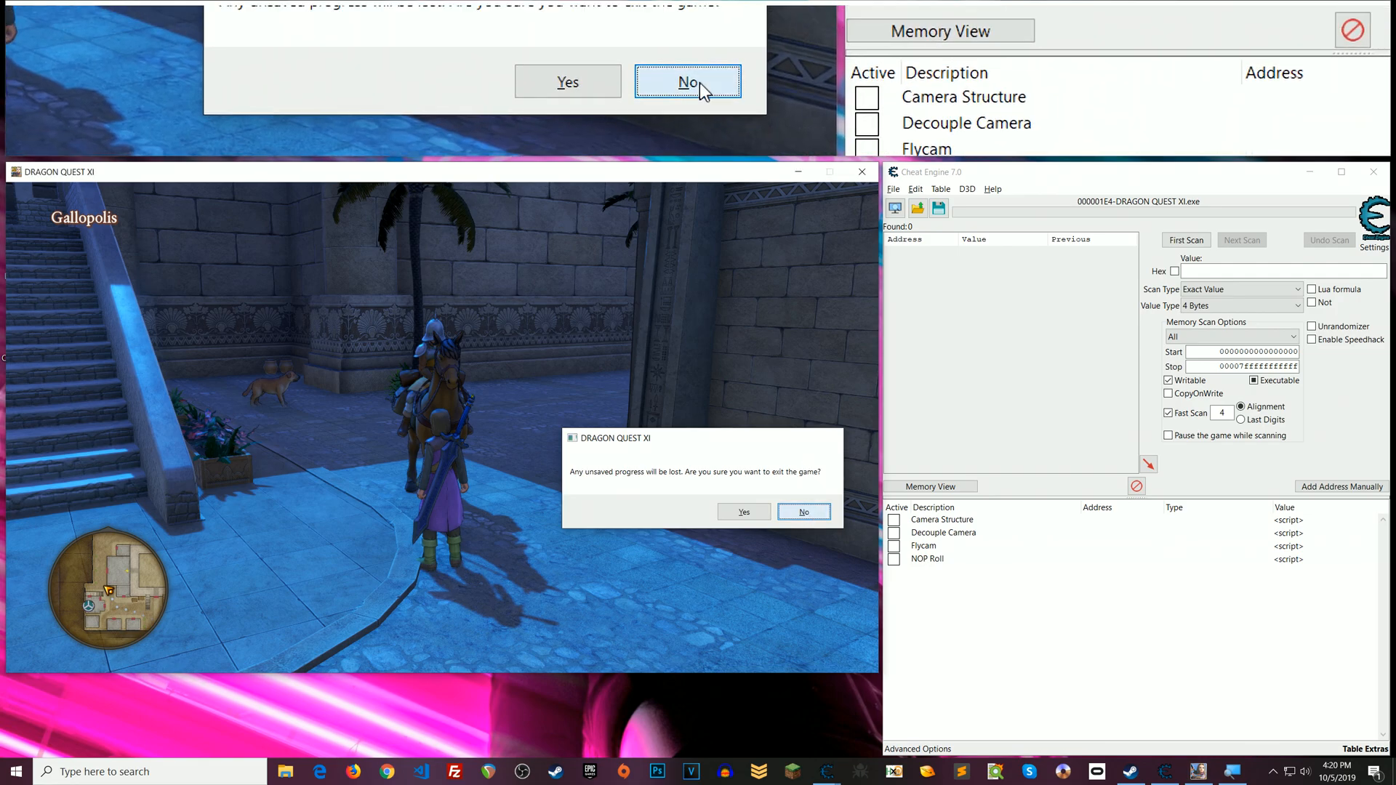
Step: Choose No on Dragon Quest XI's quit prompt to keep playing
click(804, 511)
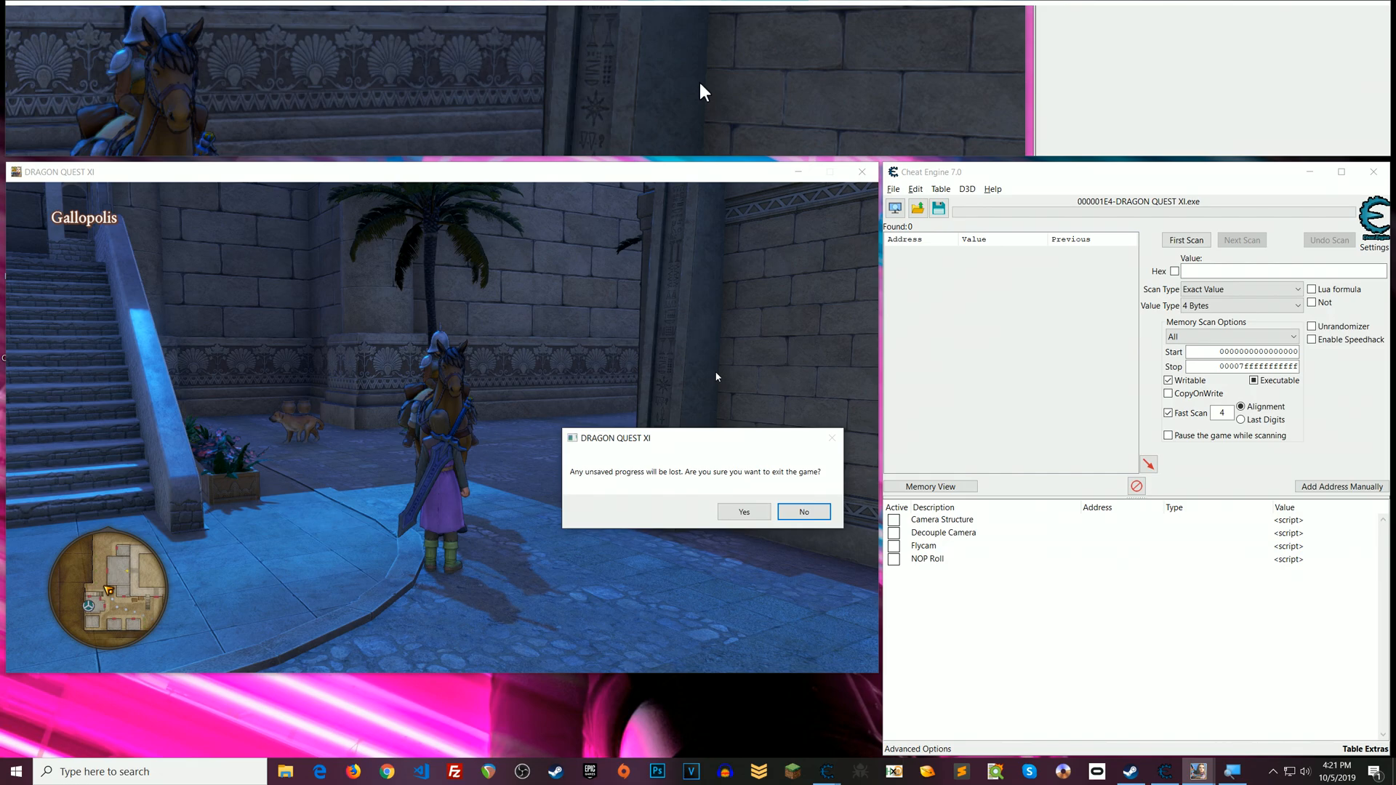
click(803, 511)
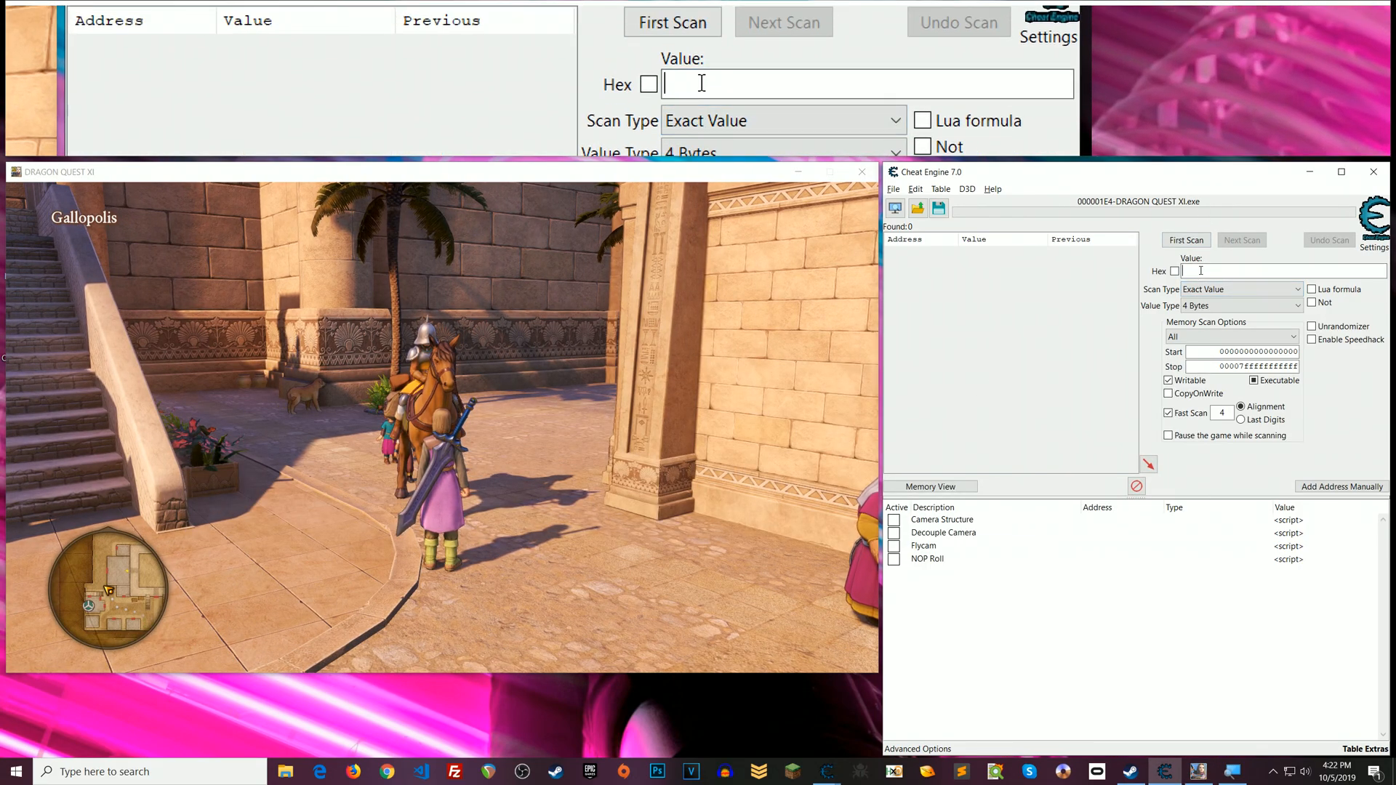
Step: Run a first scan for value 1, then start an Unchanged value rescan
text(1)
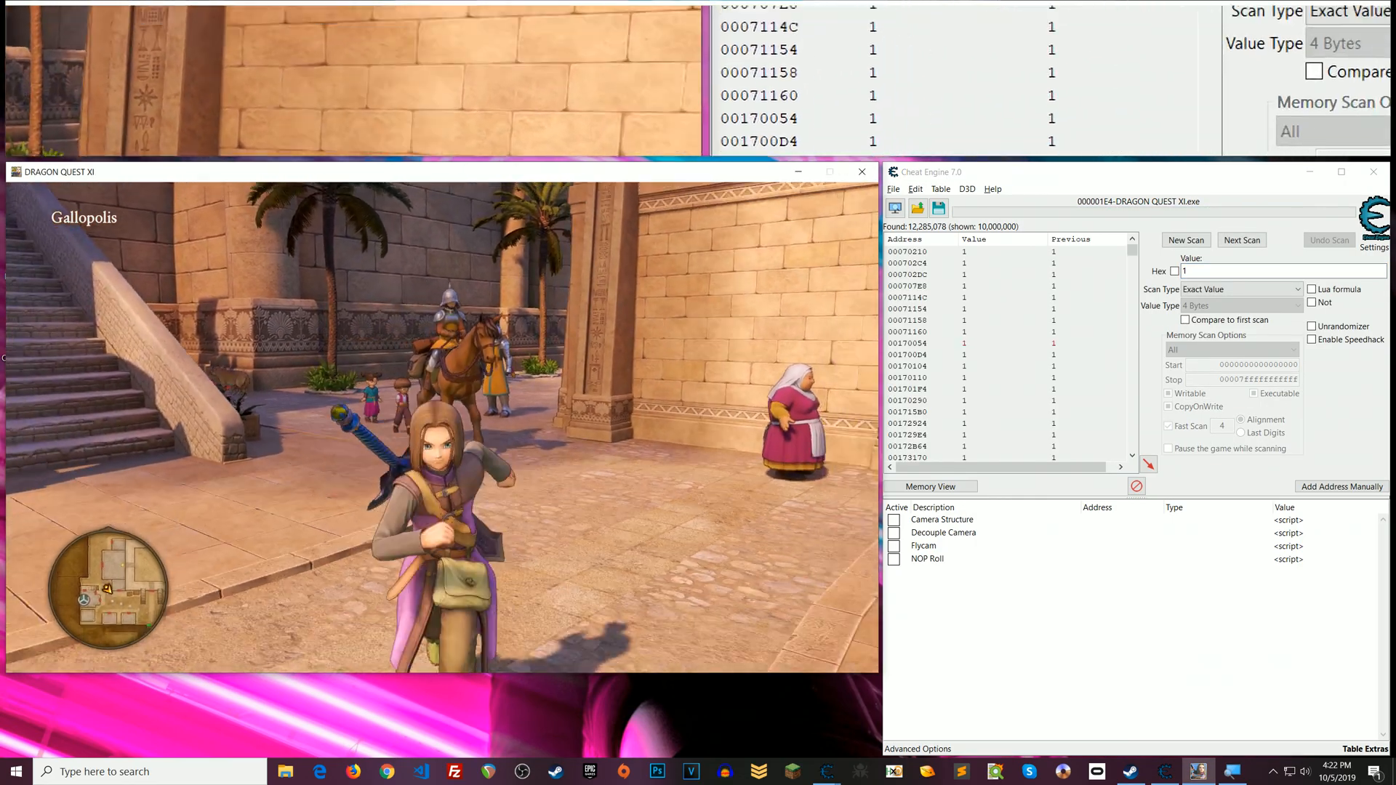
key(alt+tab)
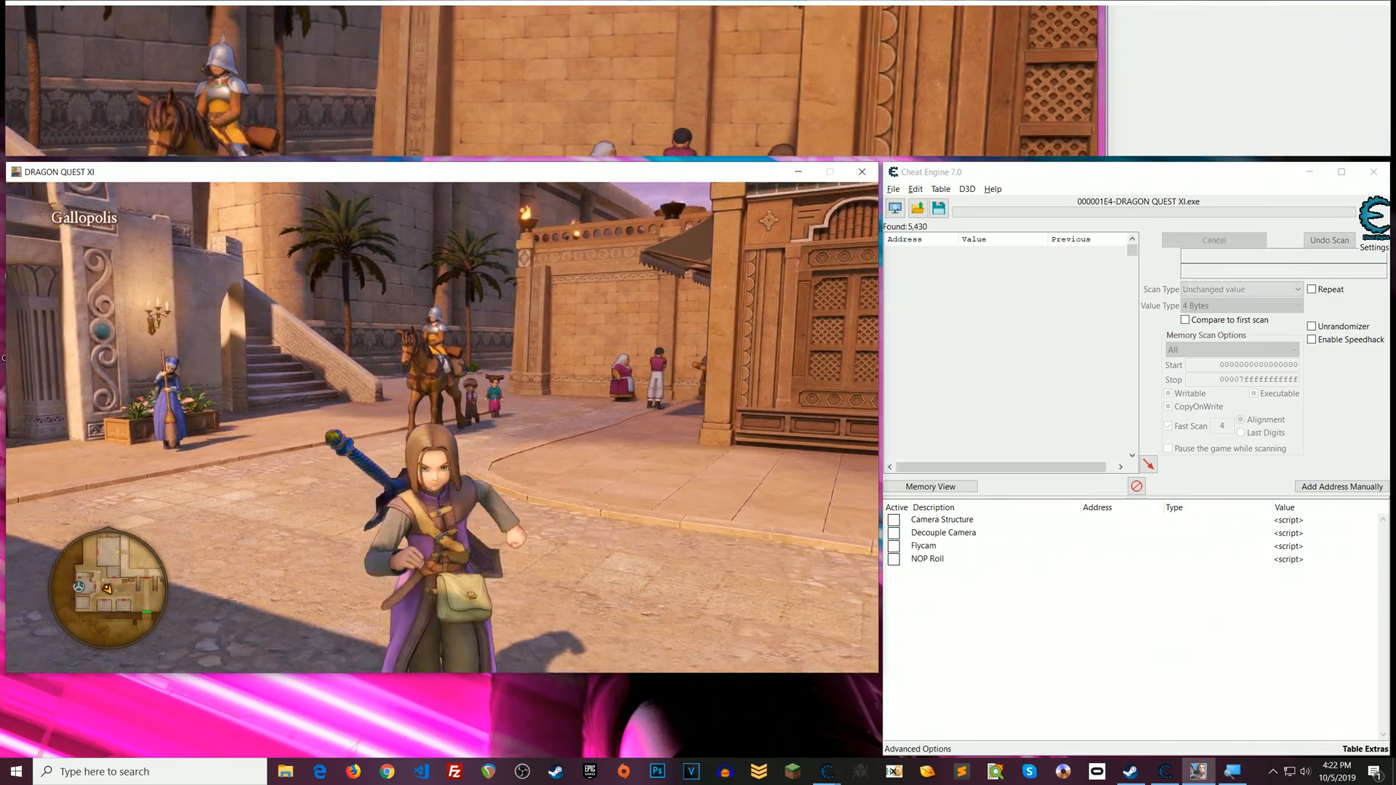
Step: Alternate Changed and Unchanged value Next Scans until only 13 addresses remain
click(1242, 240)
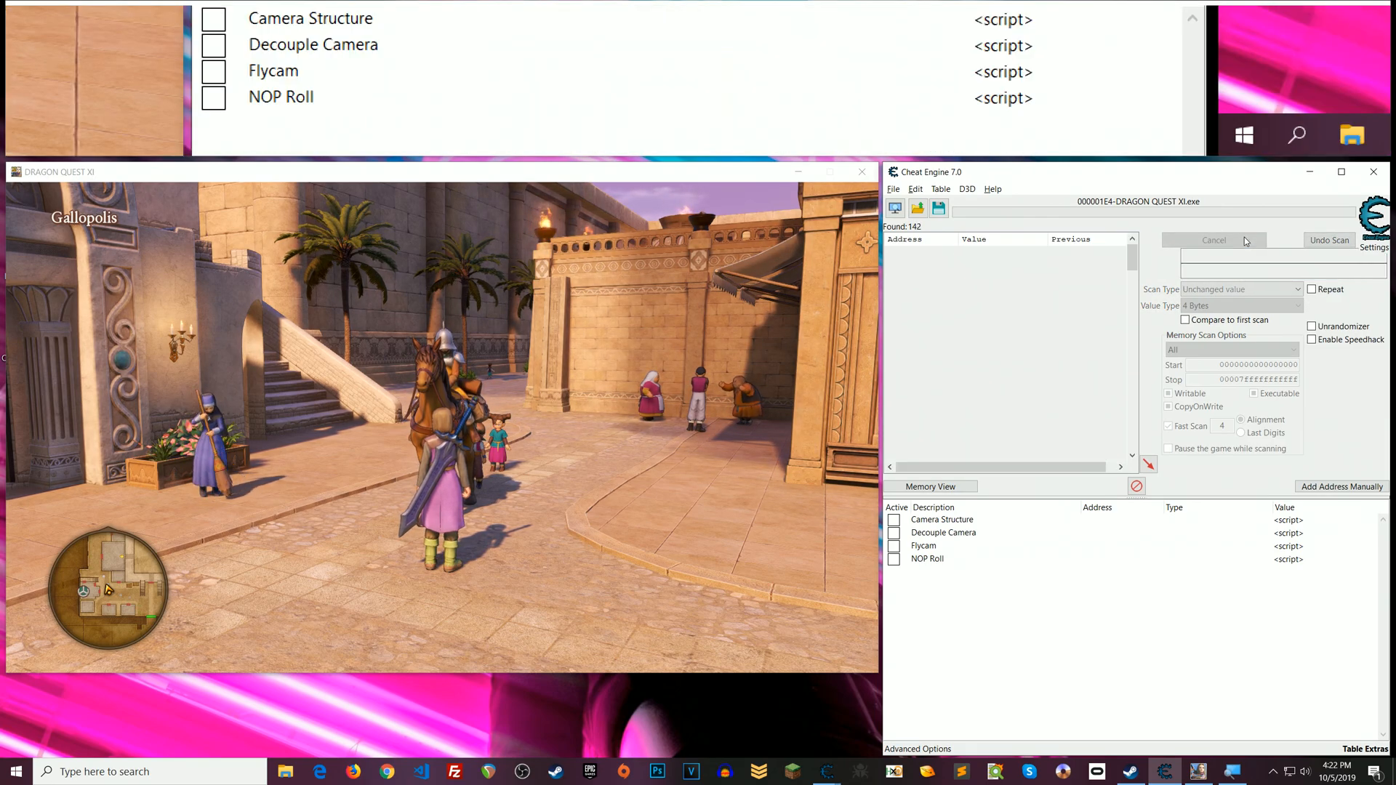
click(1214, 240)
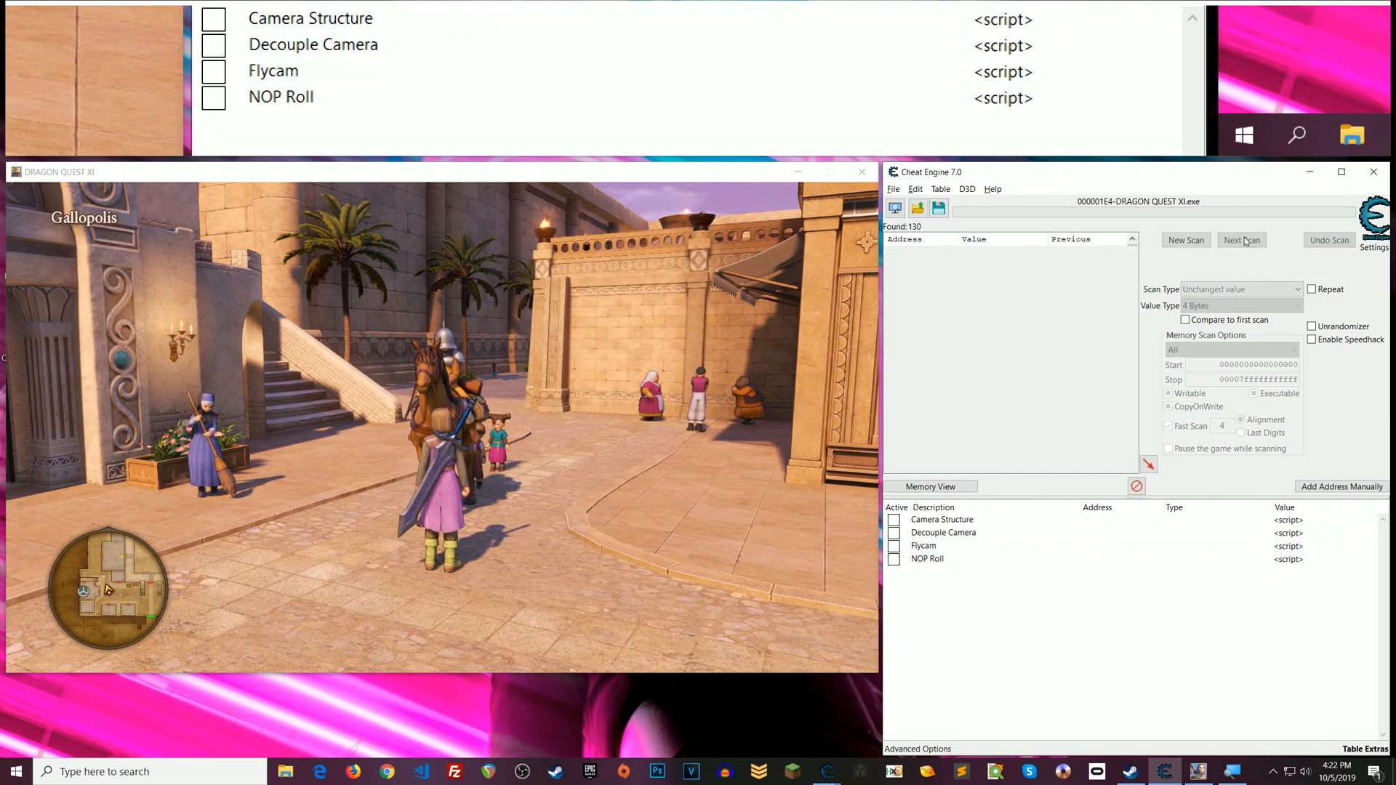
click(1242, 240)
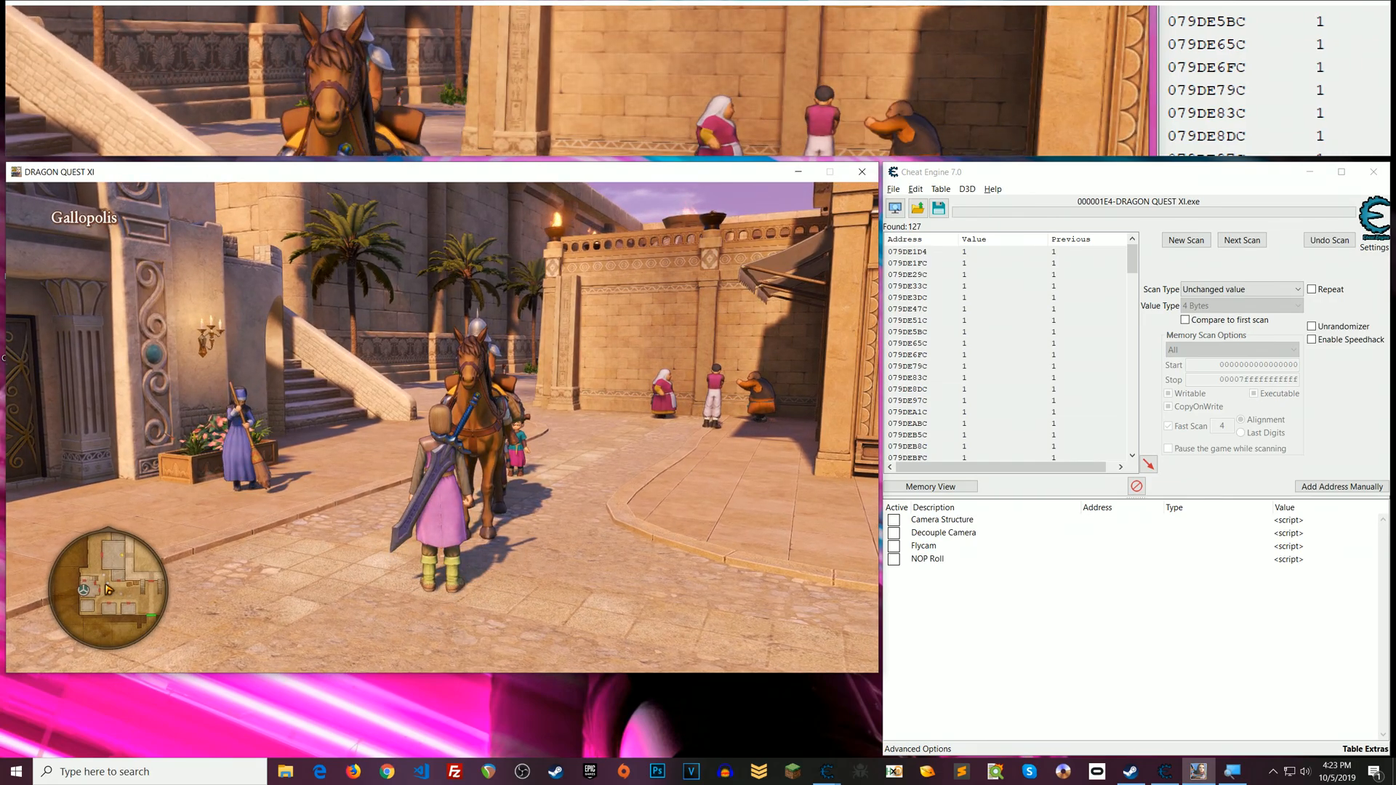
click(1242, 240)
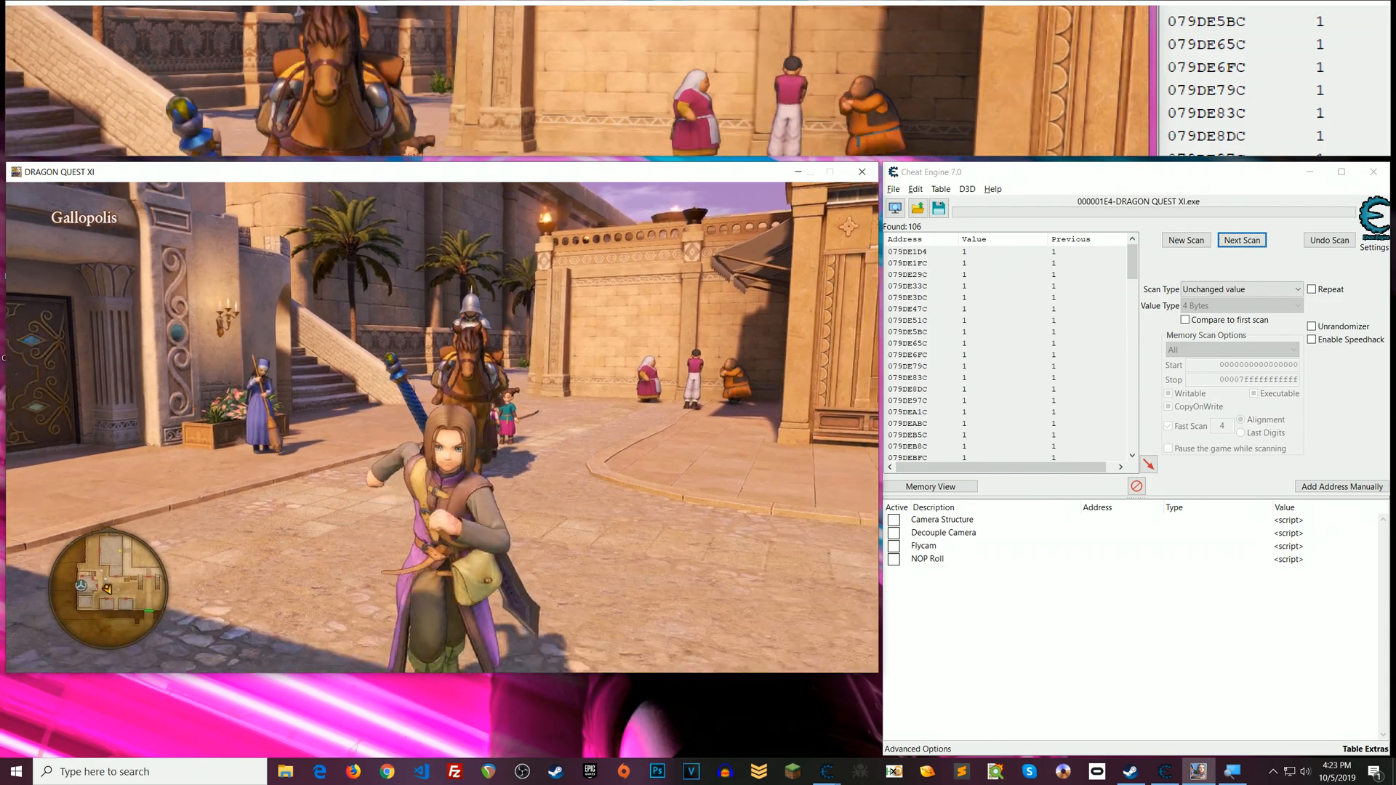
click(1242, 240)
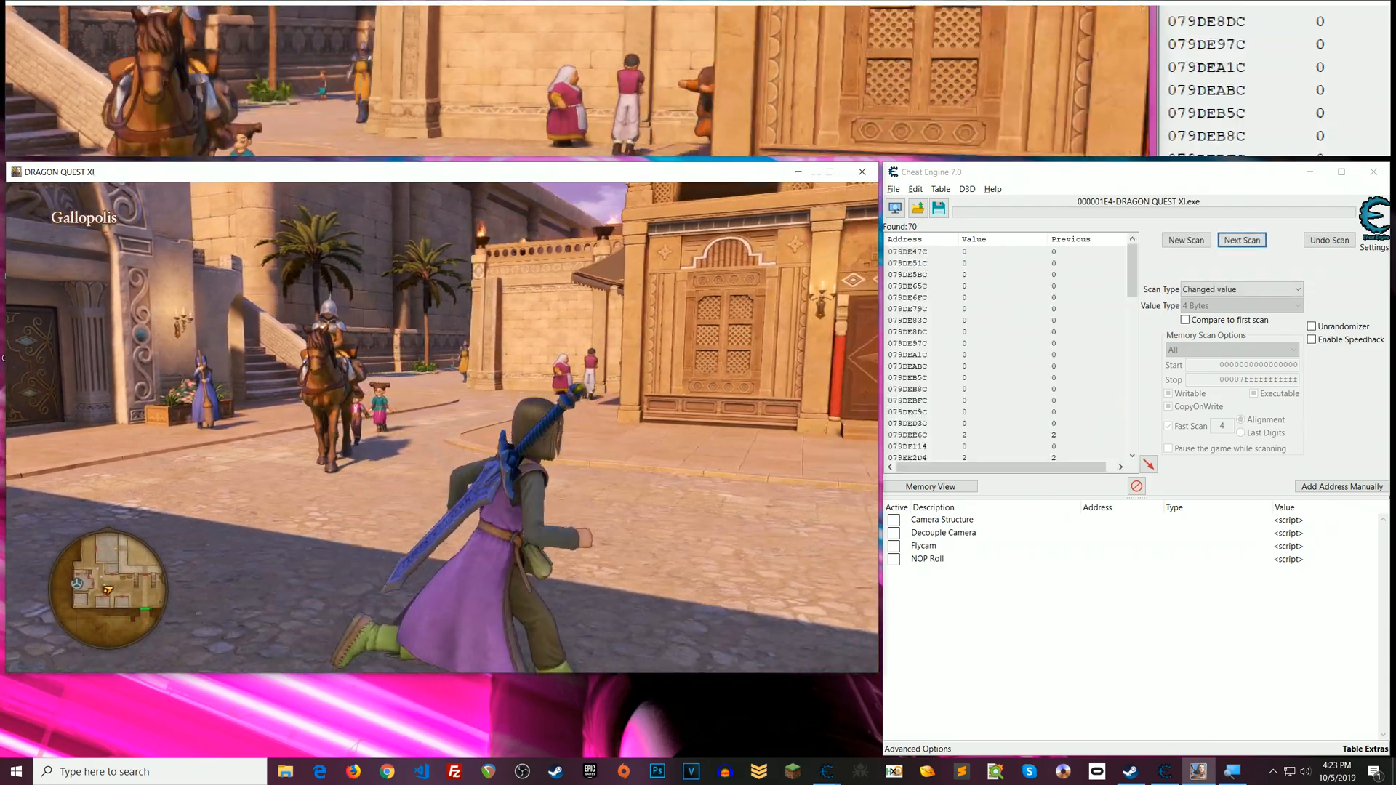
click(1242, 240)
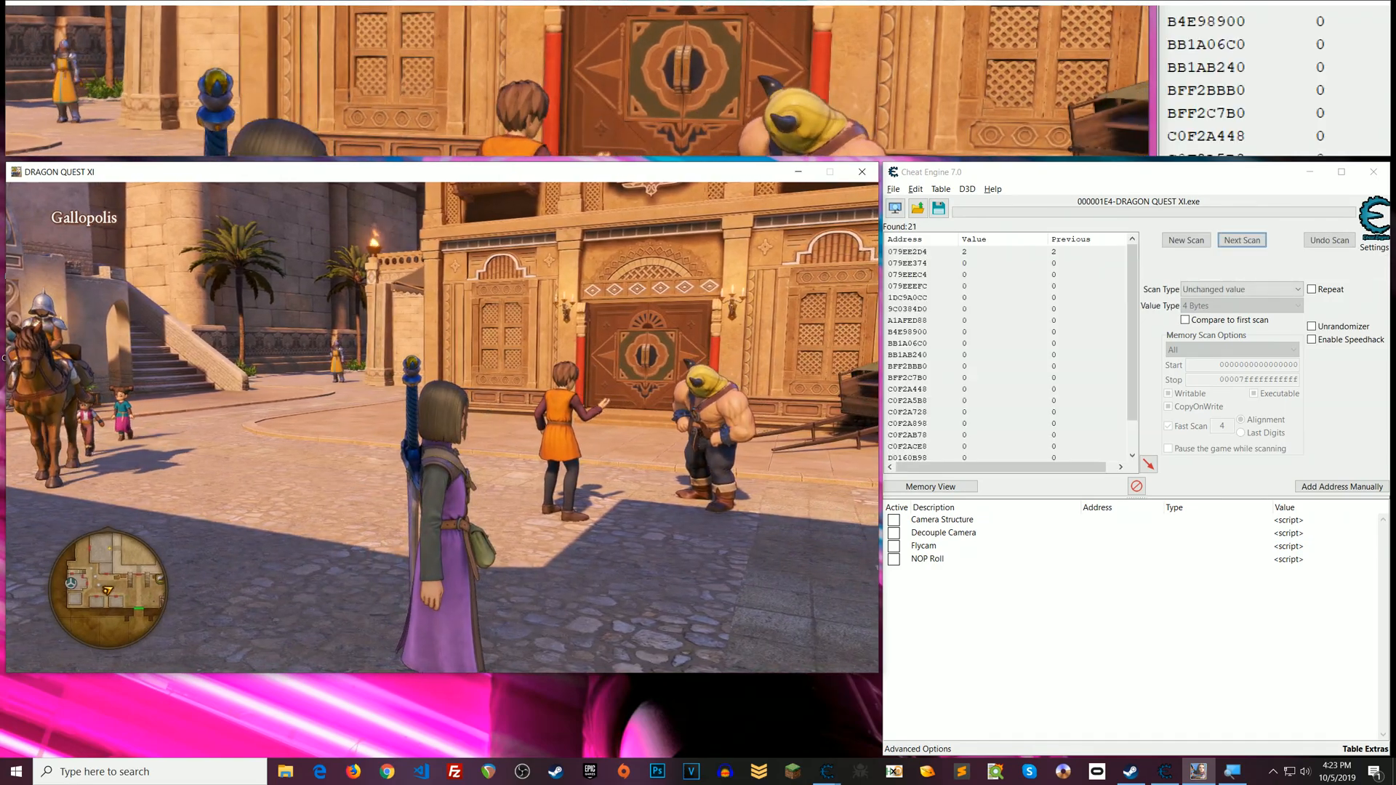
click(1242, 240)
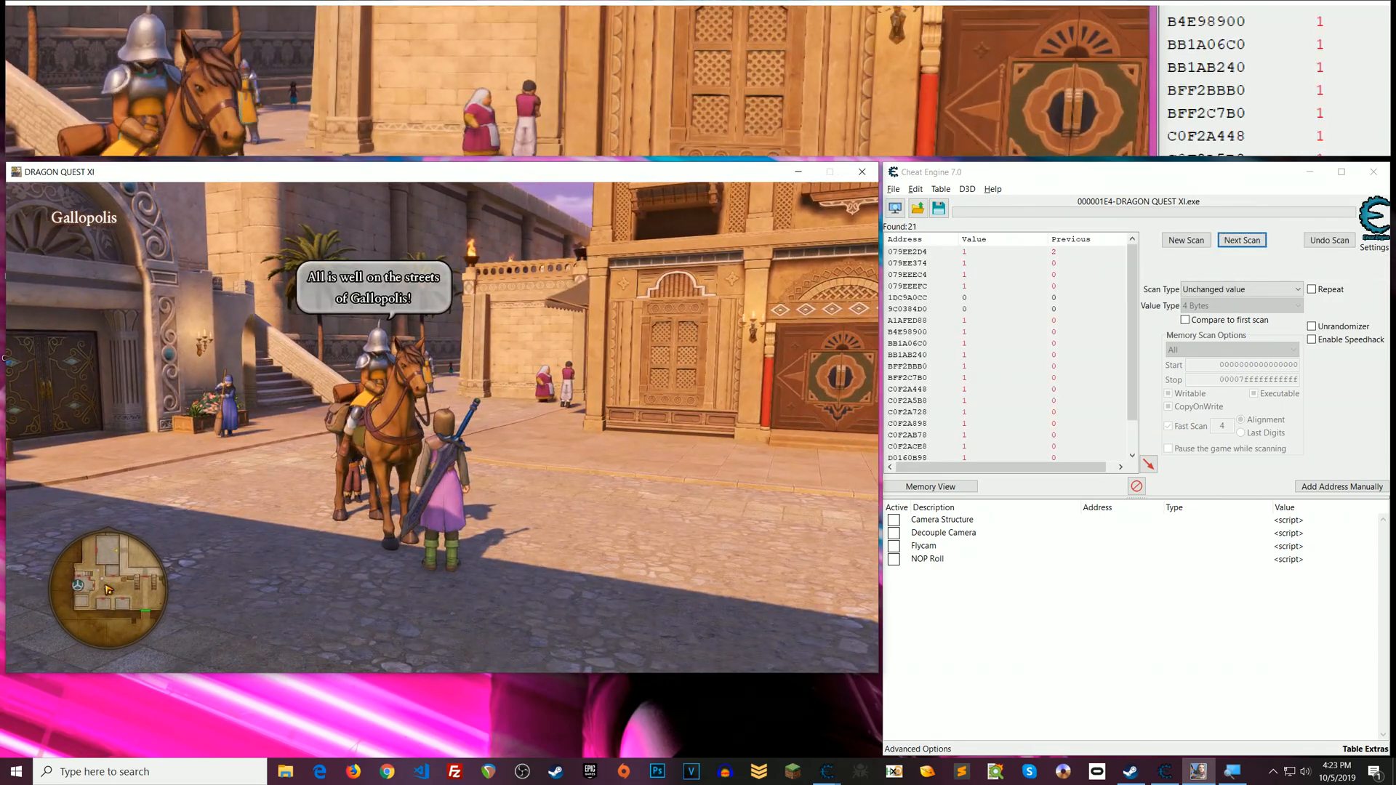
click(1242, 240)
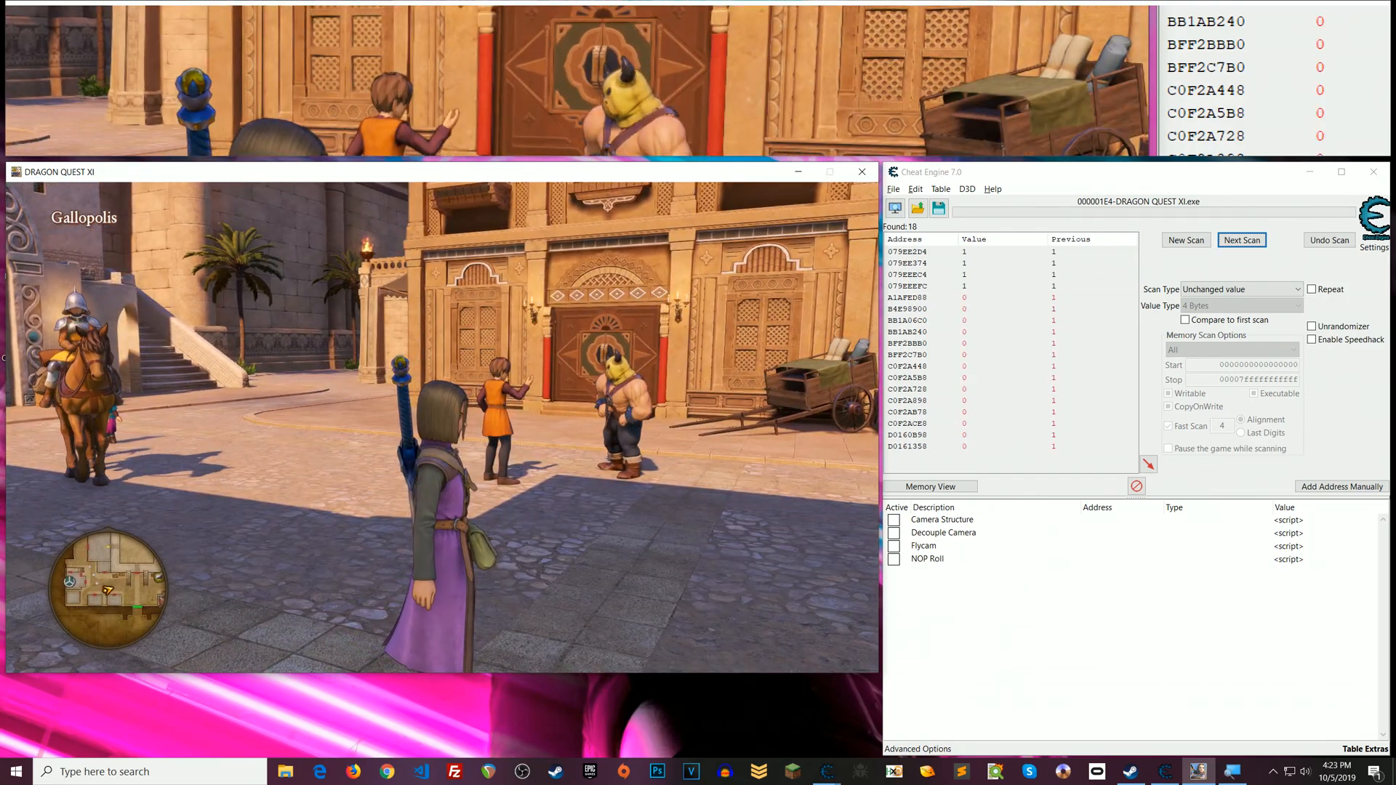
click(1242, 240)
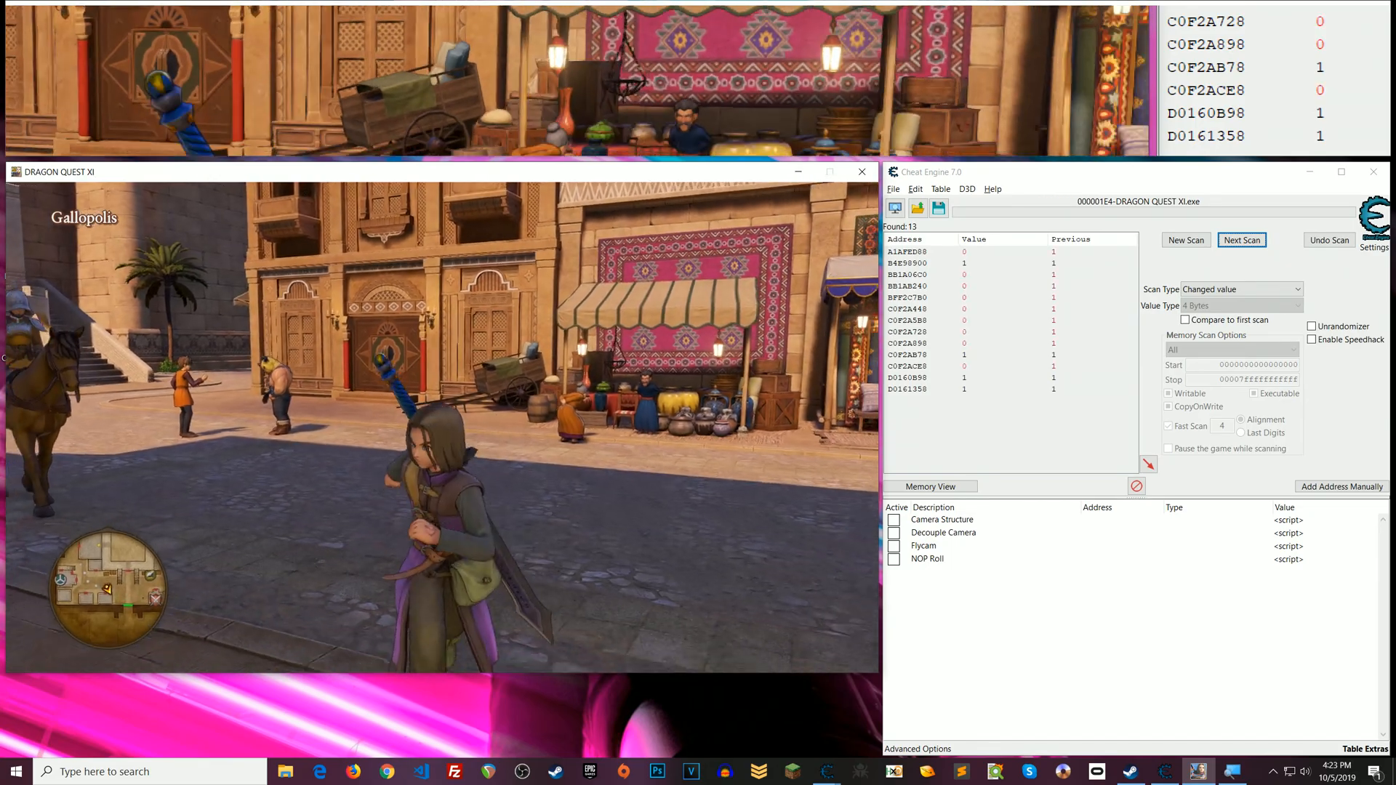
click(1242, 240)
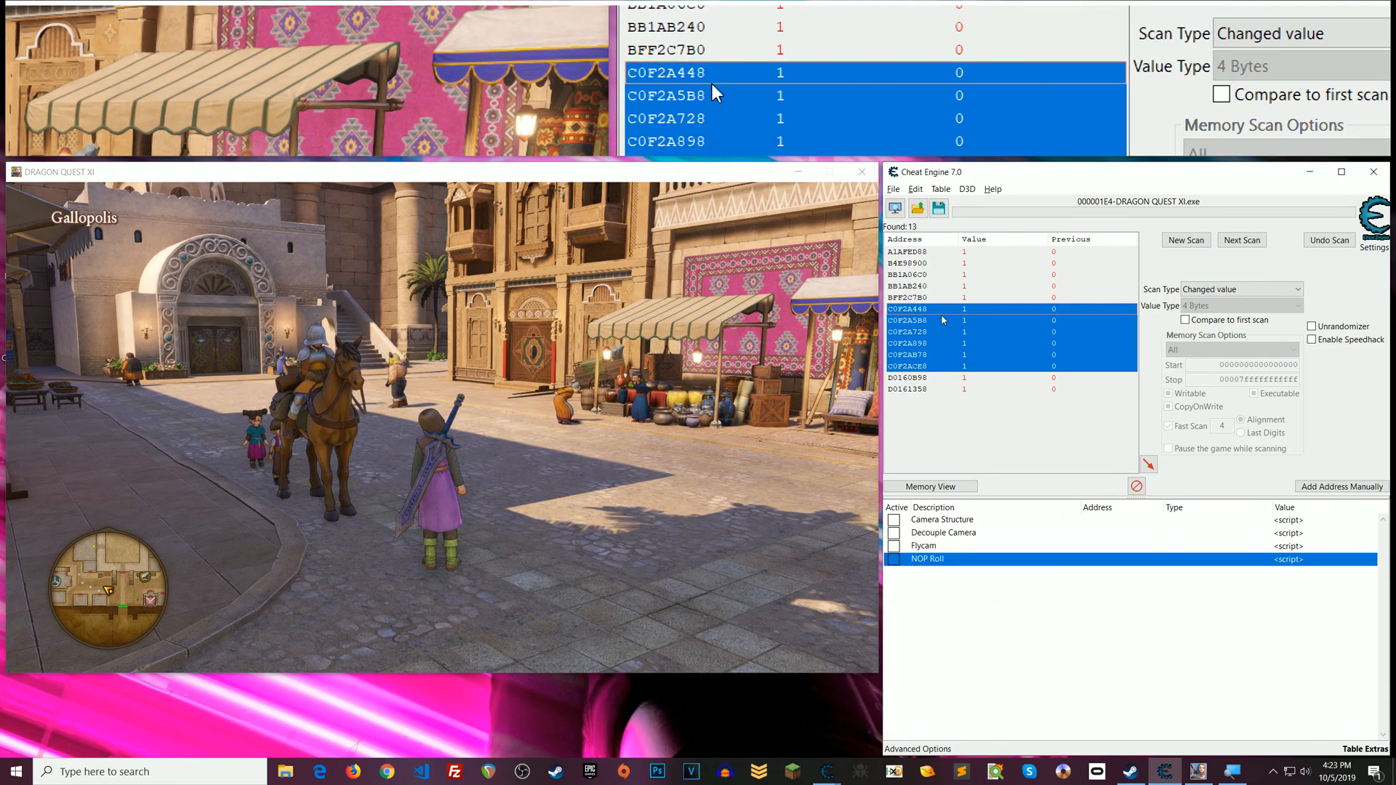
Step: Discard the 13 candidate addresses with New Scan
click(1186, 240)
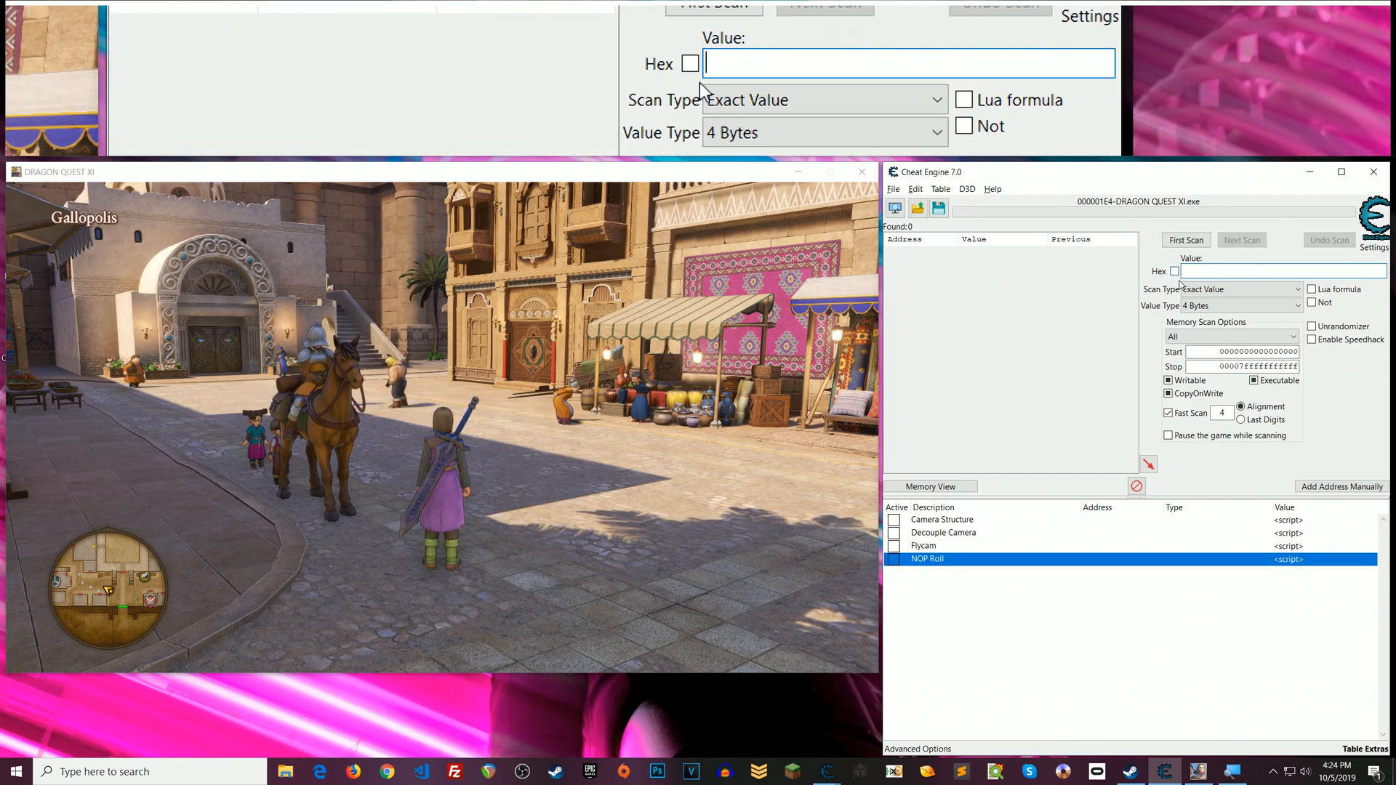
Step: Rescan for unchanged values down to 15 candidates and delete trial address B4E98900
click(1186, 240)
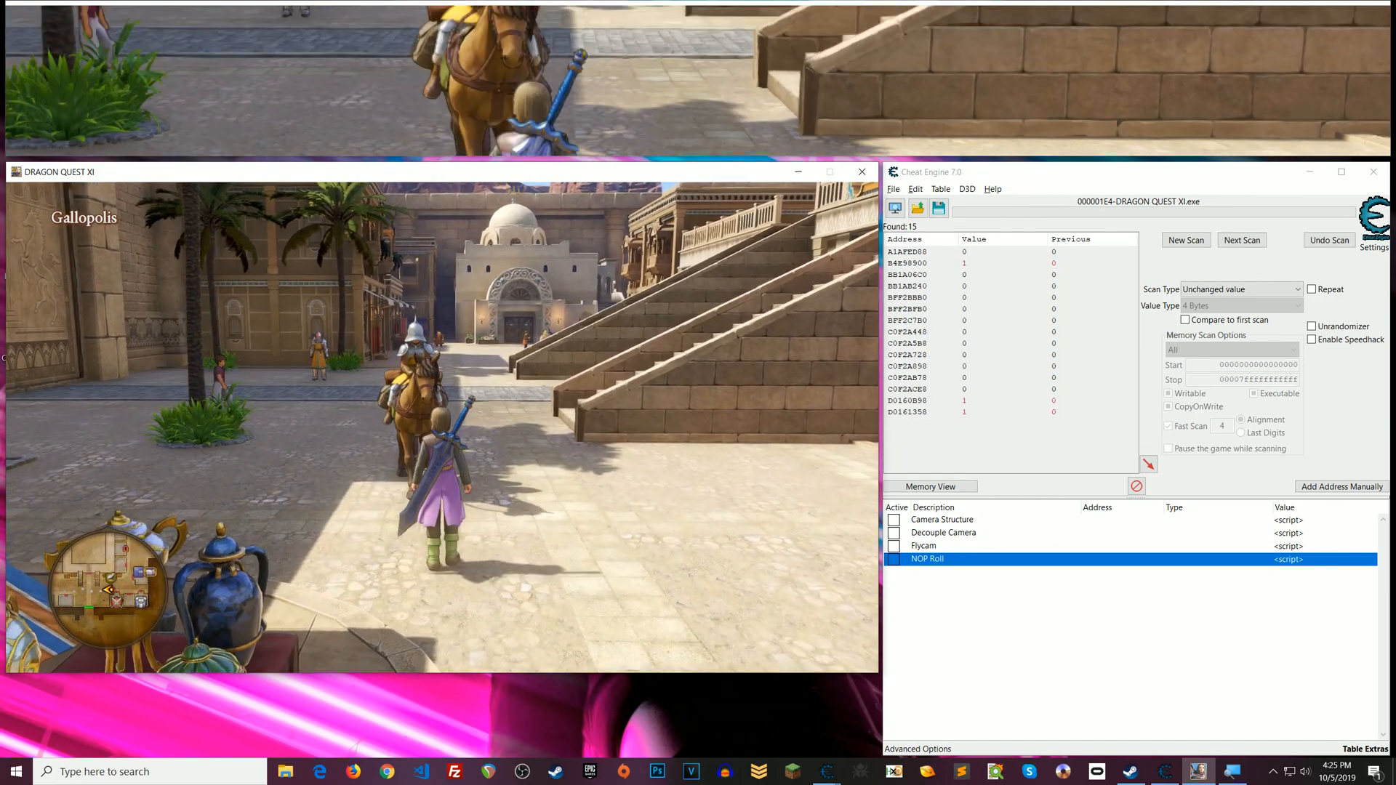
click(1242, 240)
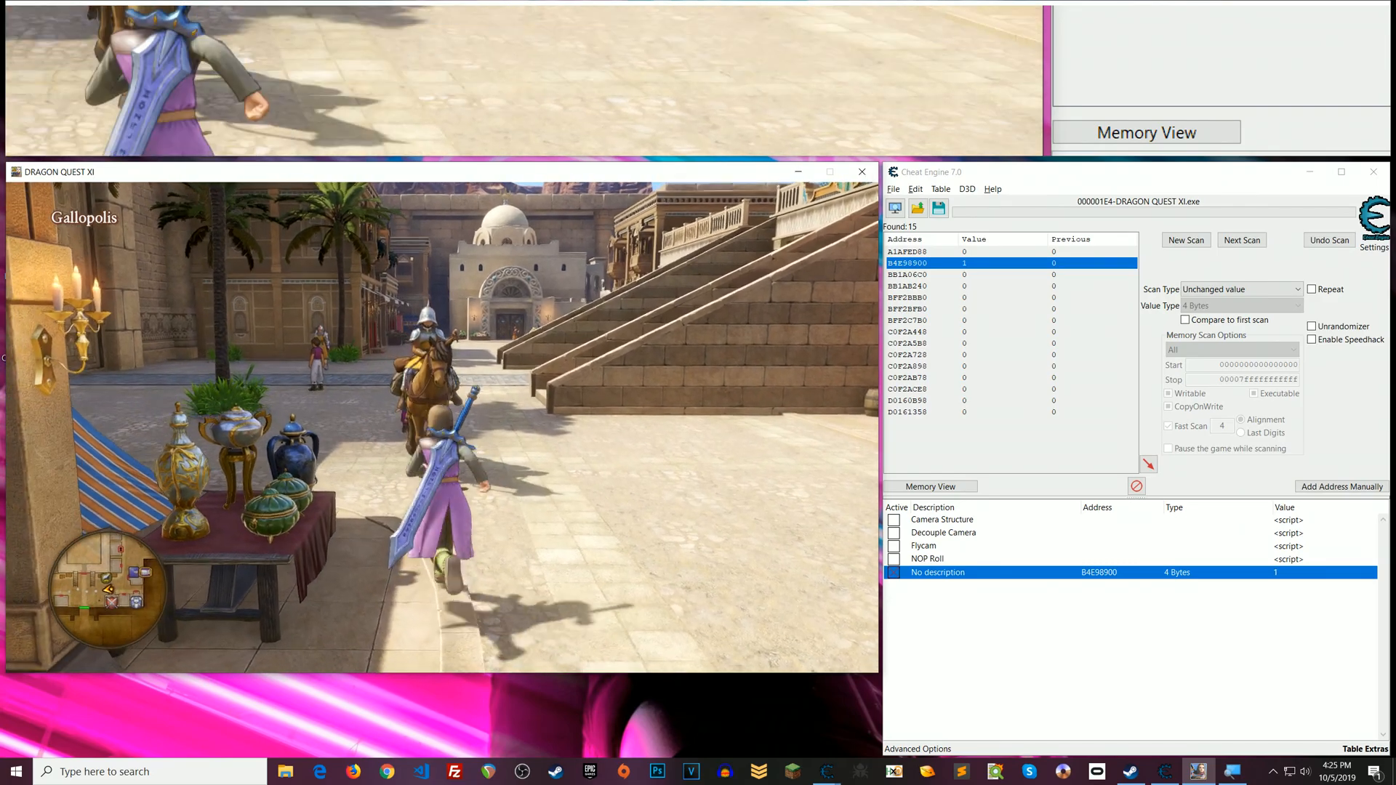
click(894, 572)
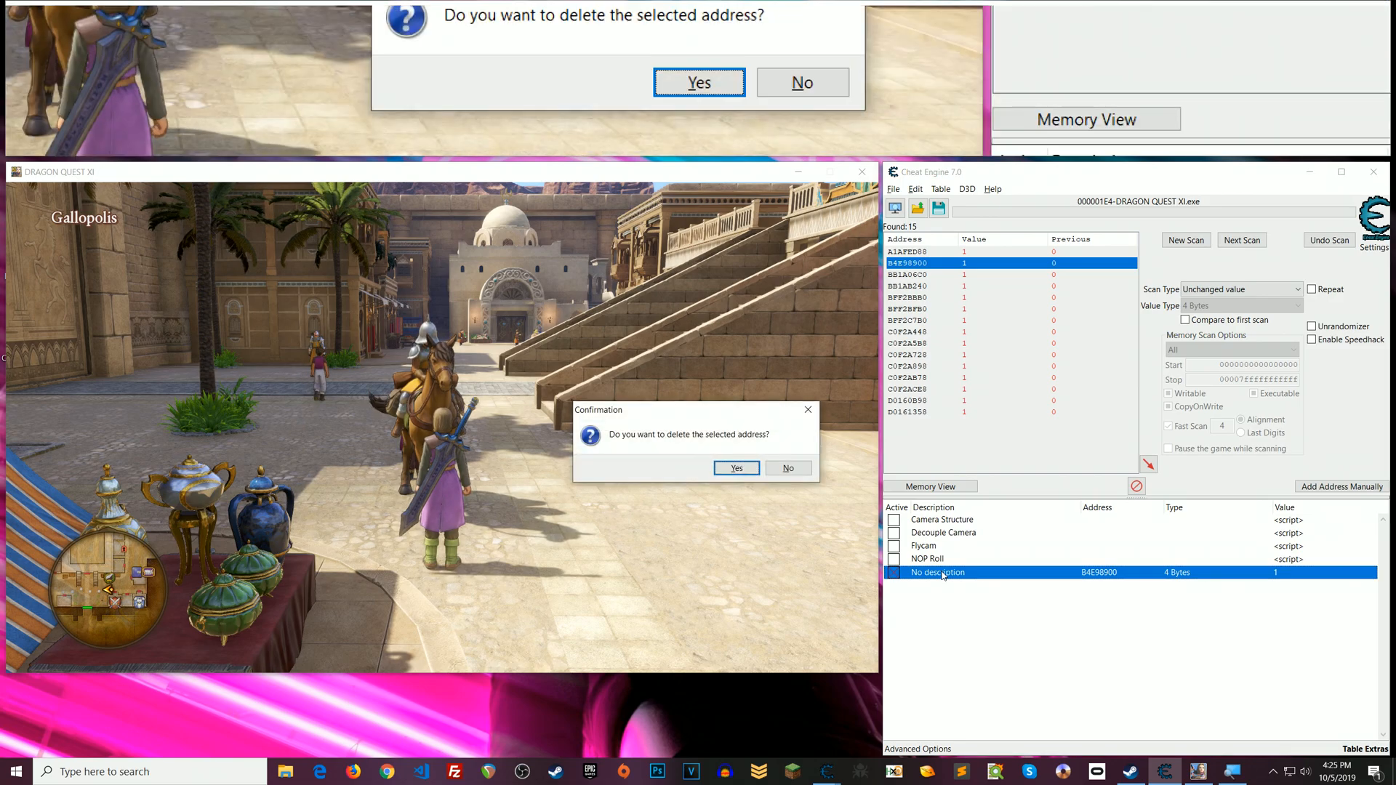
click(736, 468)
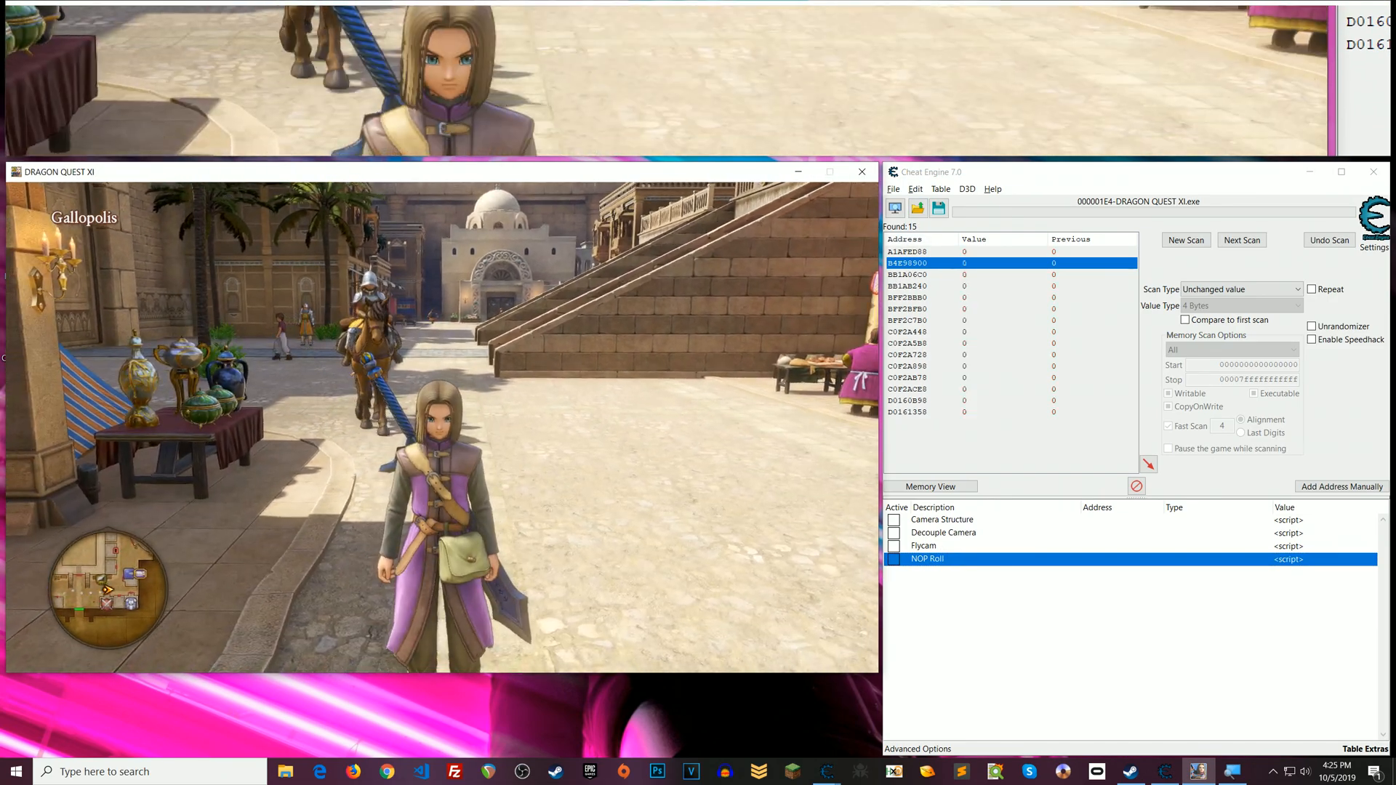
Step: Add A1AFED88 to the cheat table and remove extra results, leaving six addresses
right_click(908, 262)
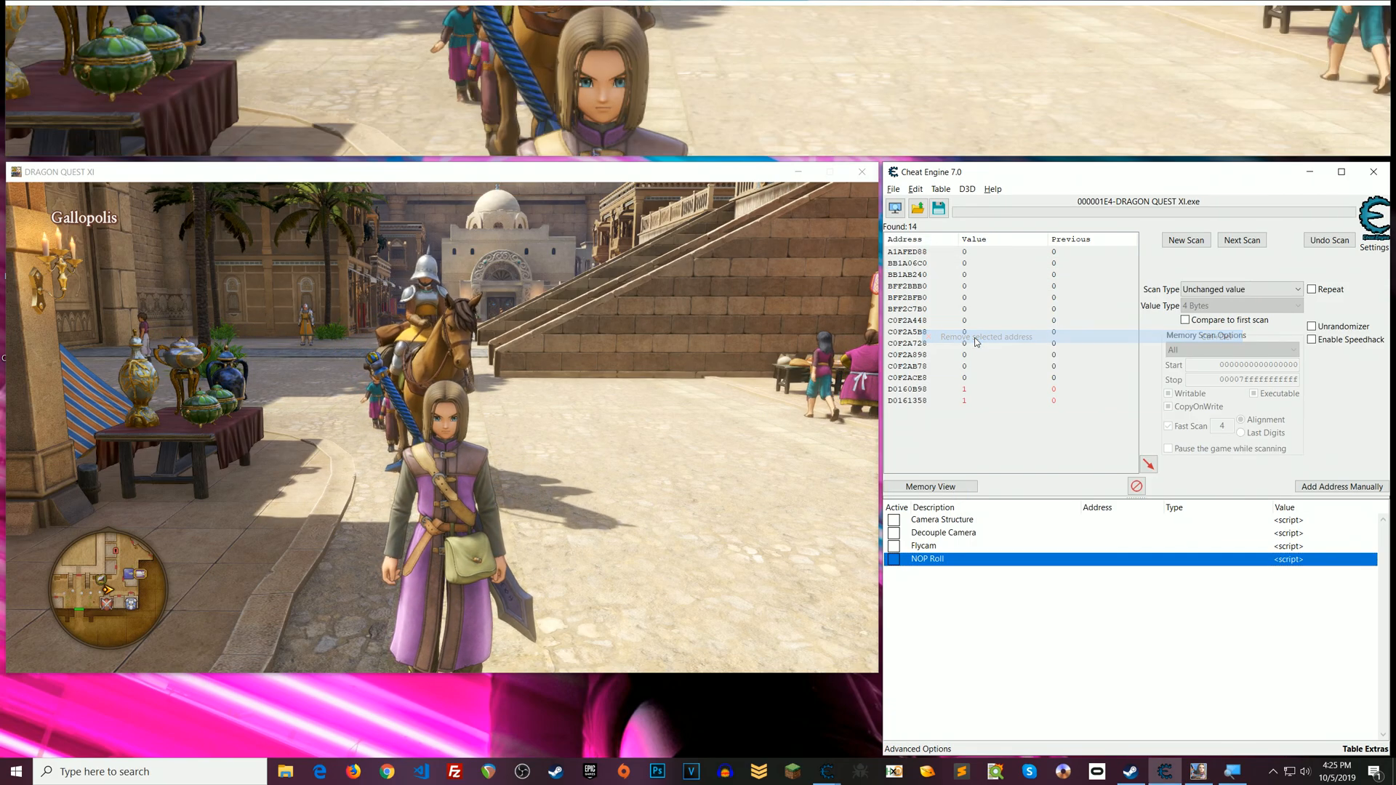
right_click(907, 390)
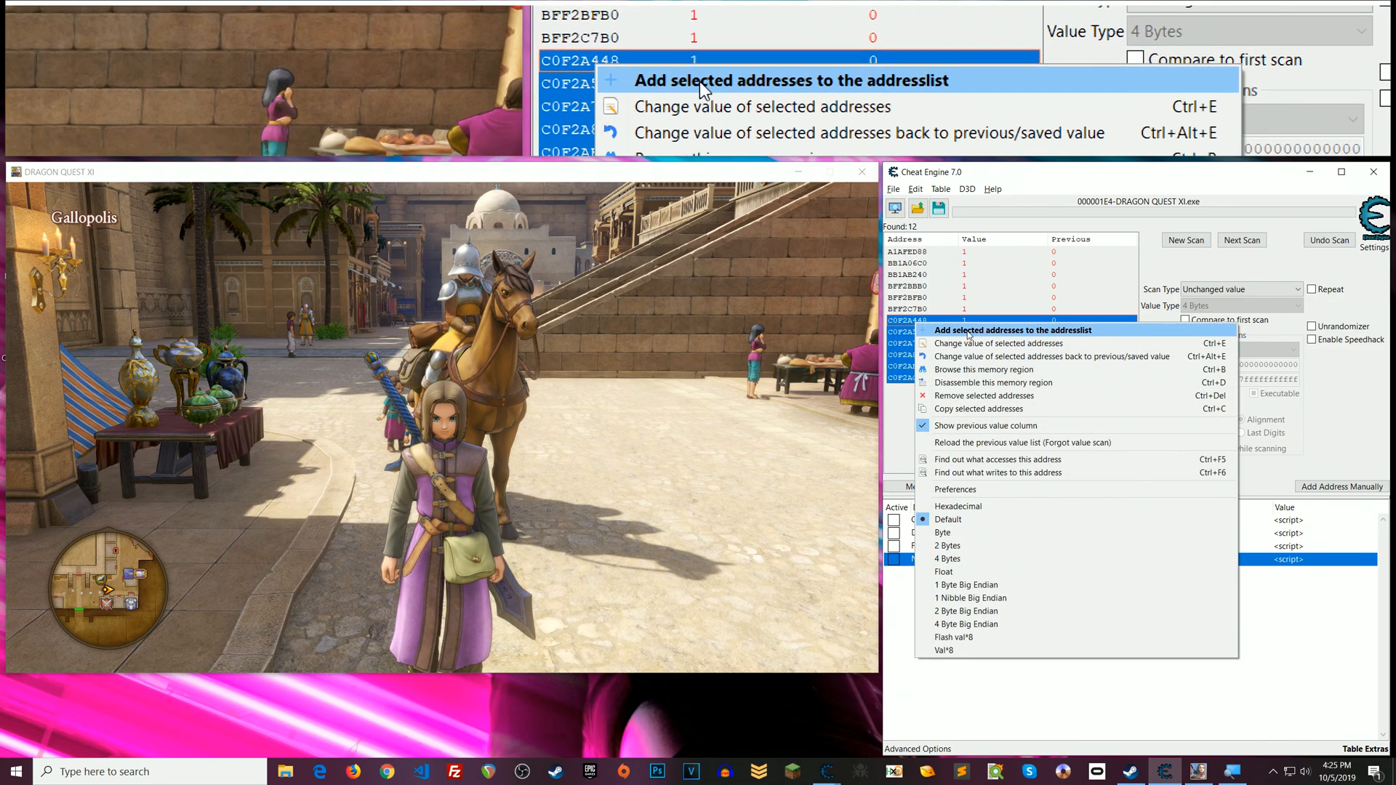
click(763, 81)
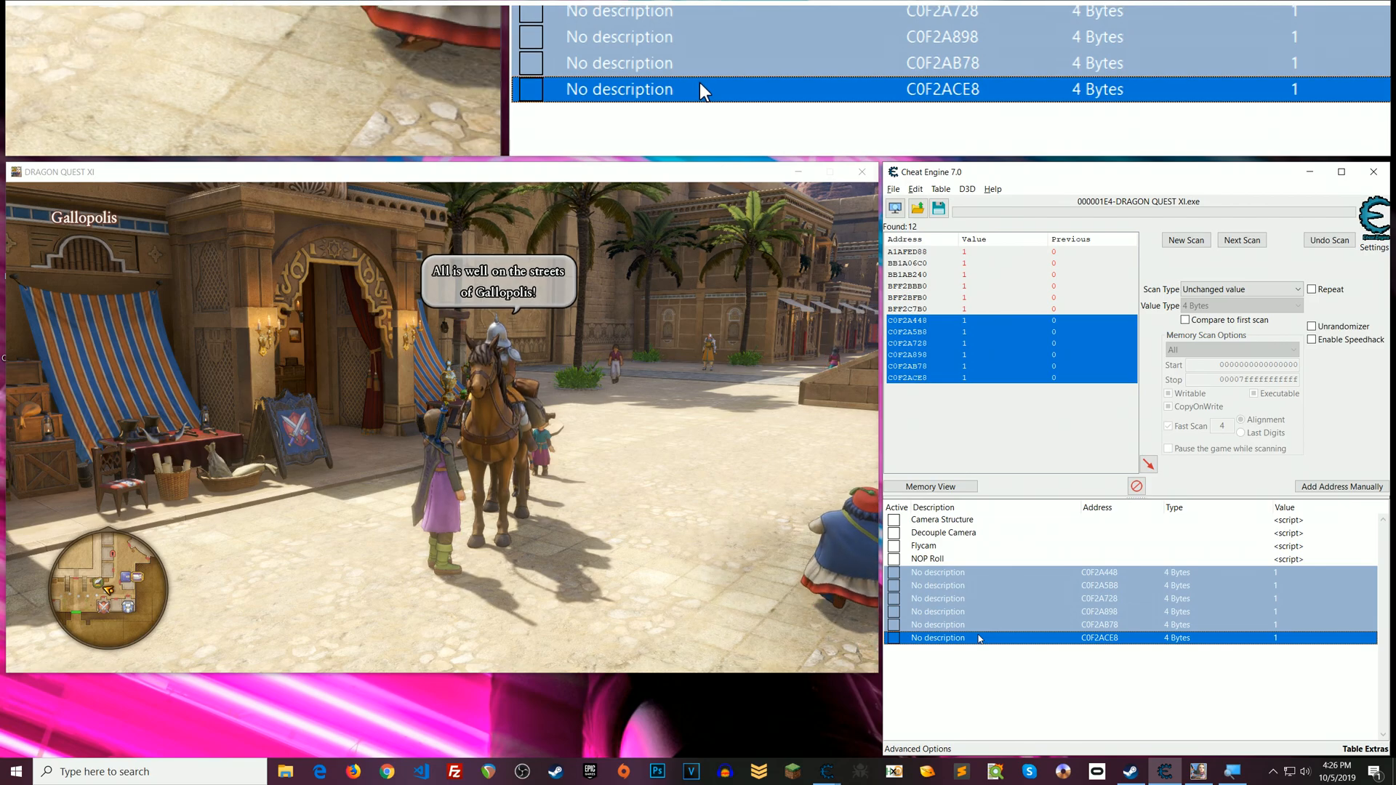
right_click(978, 637)
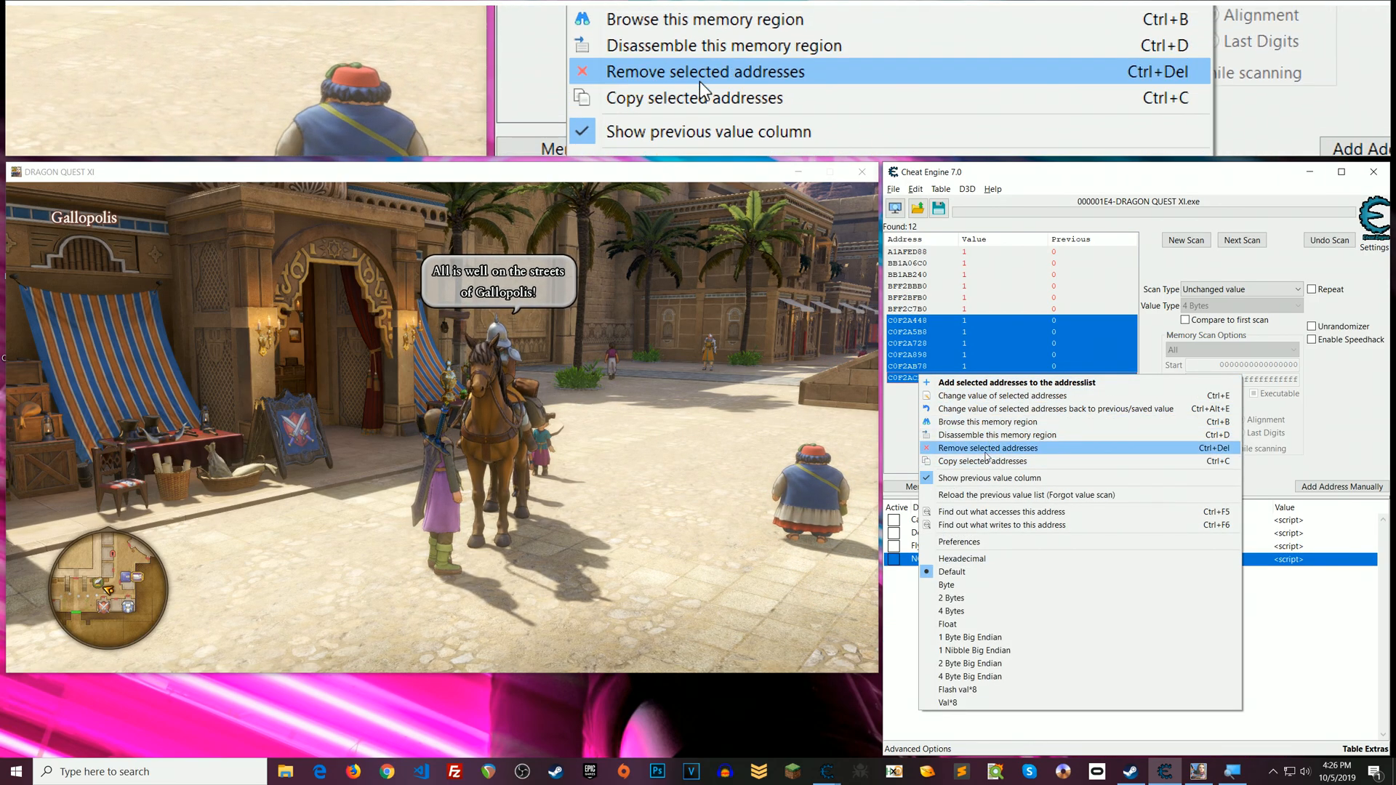
click(988, 448)
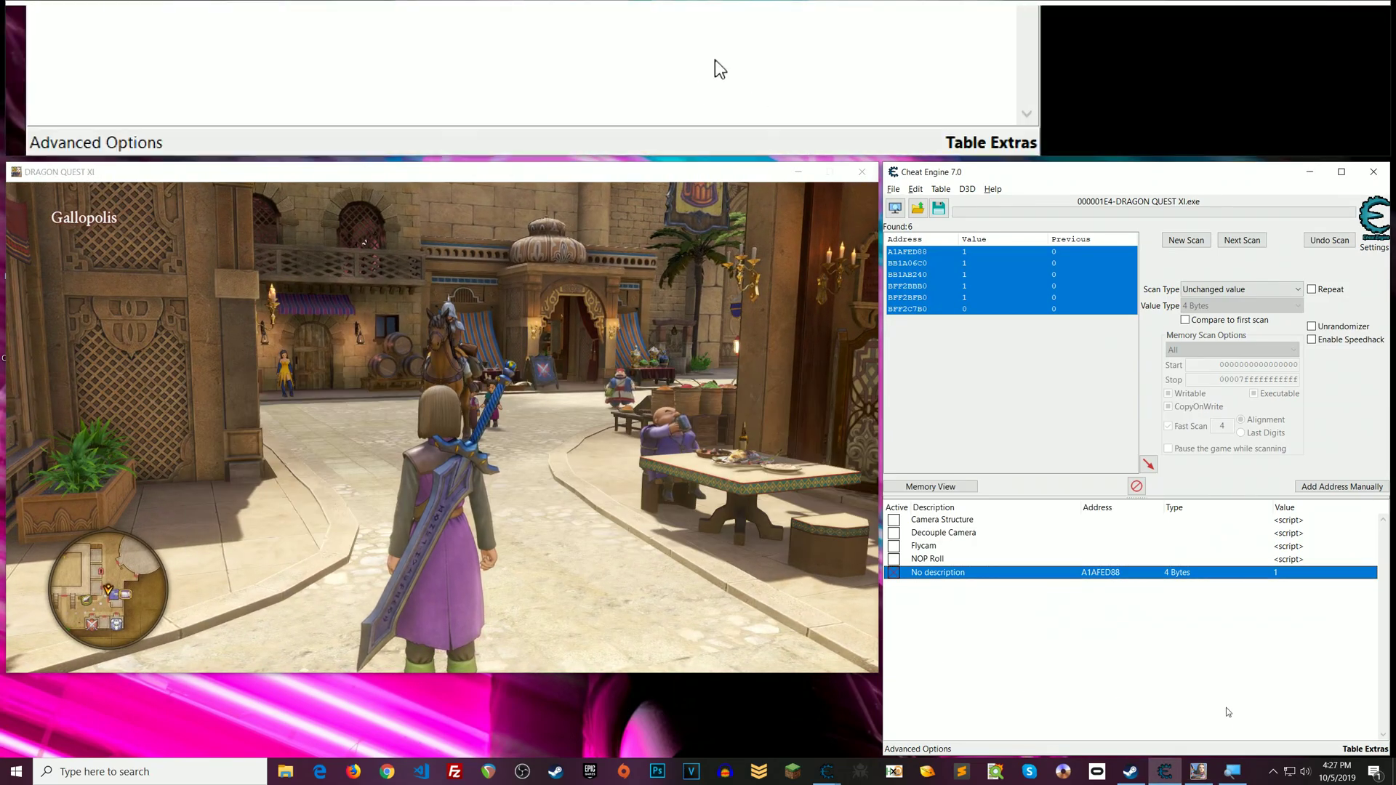
Step: Attach the debugger to A1AFED88 and inspect its three accessing instructions
right_click(938, 573)
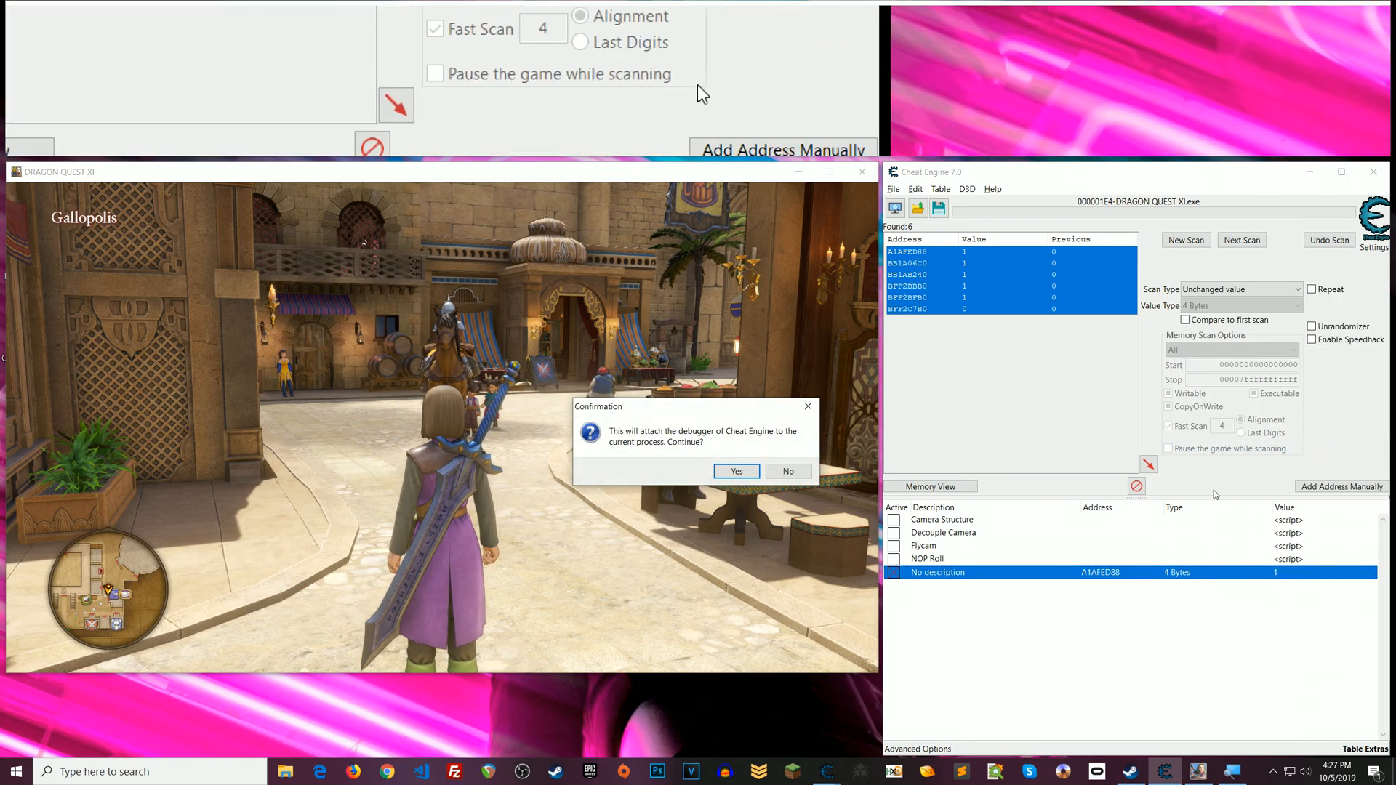
click(737, 471)
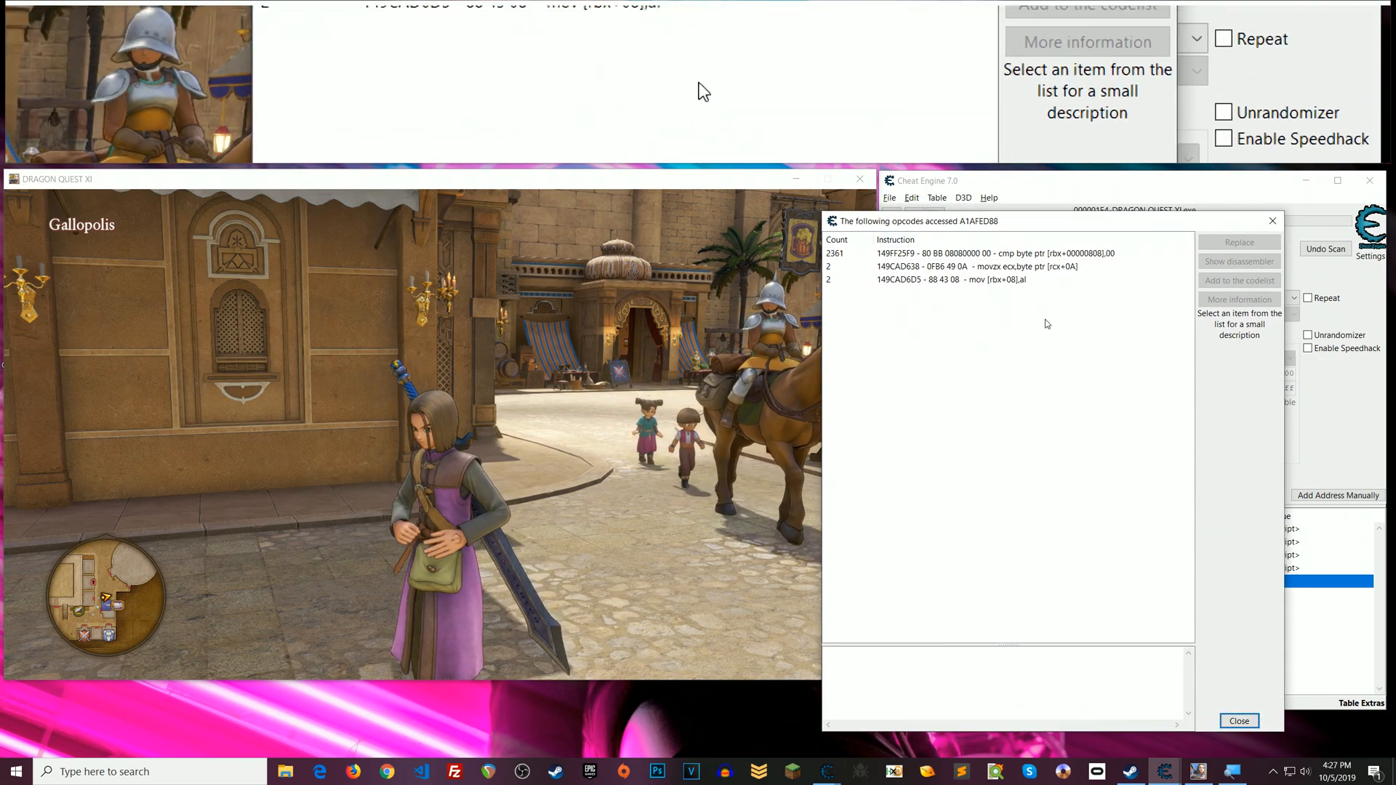
click(1238, 262)
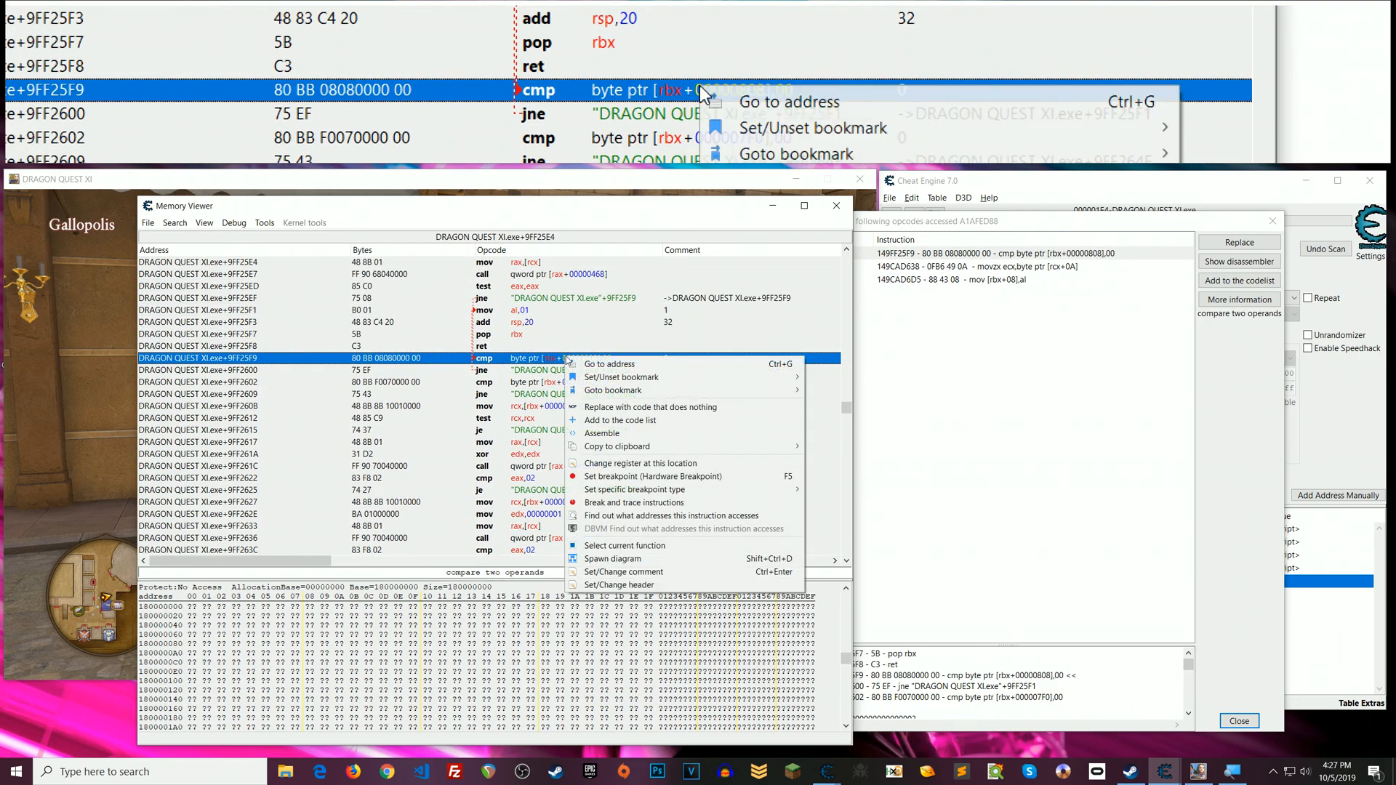
click(672, 516)
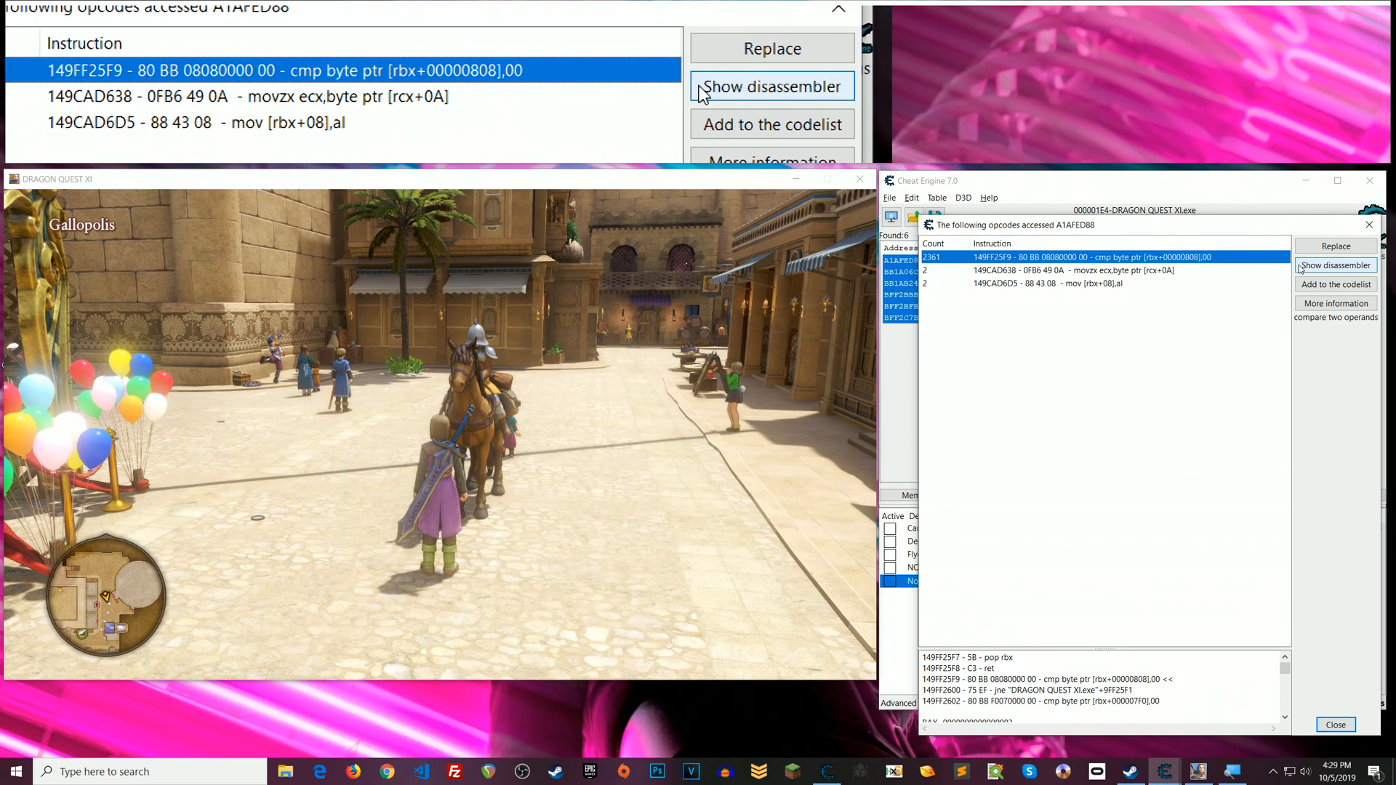
Step: Show the cmp at DRAGON QUEST XI.exe+9FF25F9 in the disassembler, leaving code unchanged
click(772, 86)
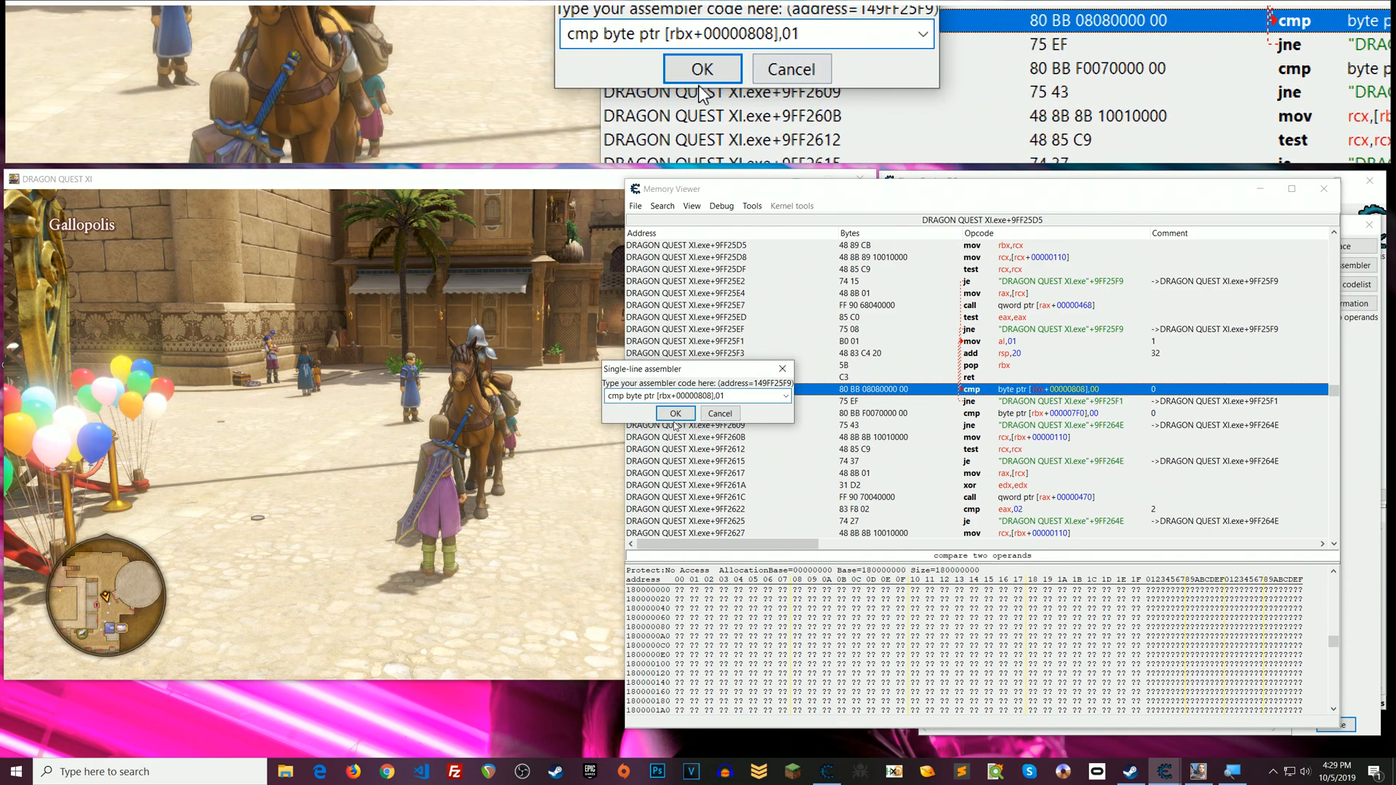
click(675, 413)
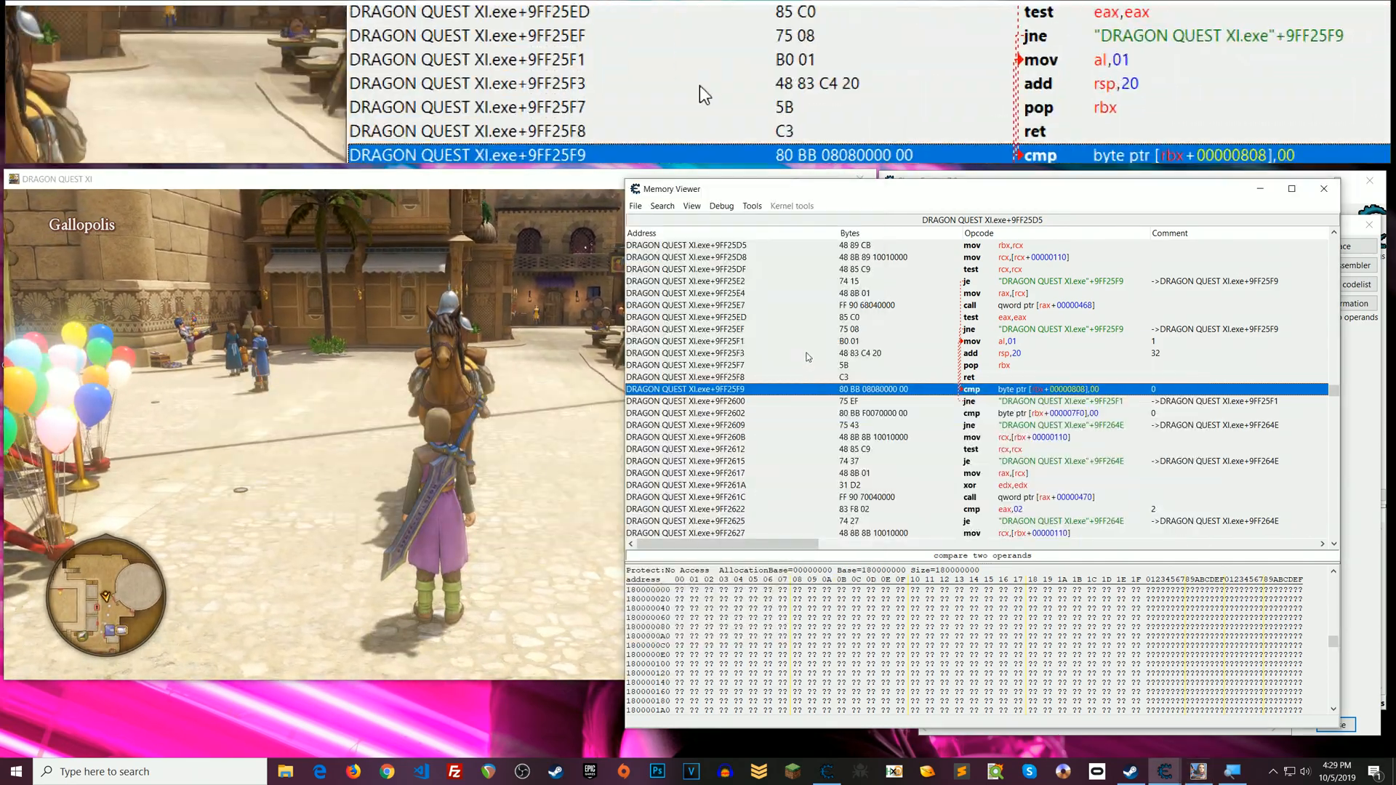
Step: Break and trace from the cmp instruction with Step over enabled
right_click(1004, 389)
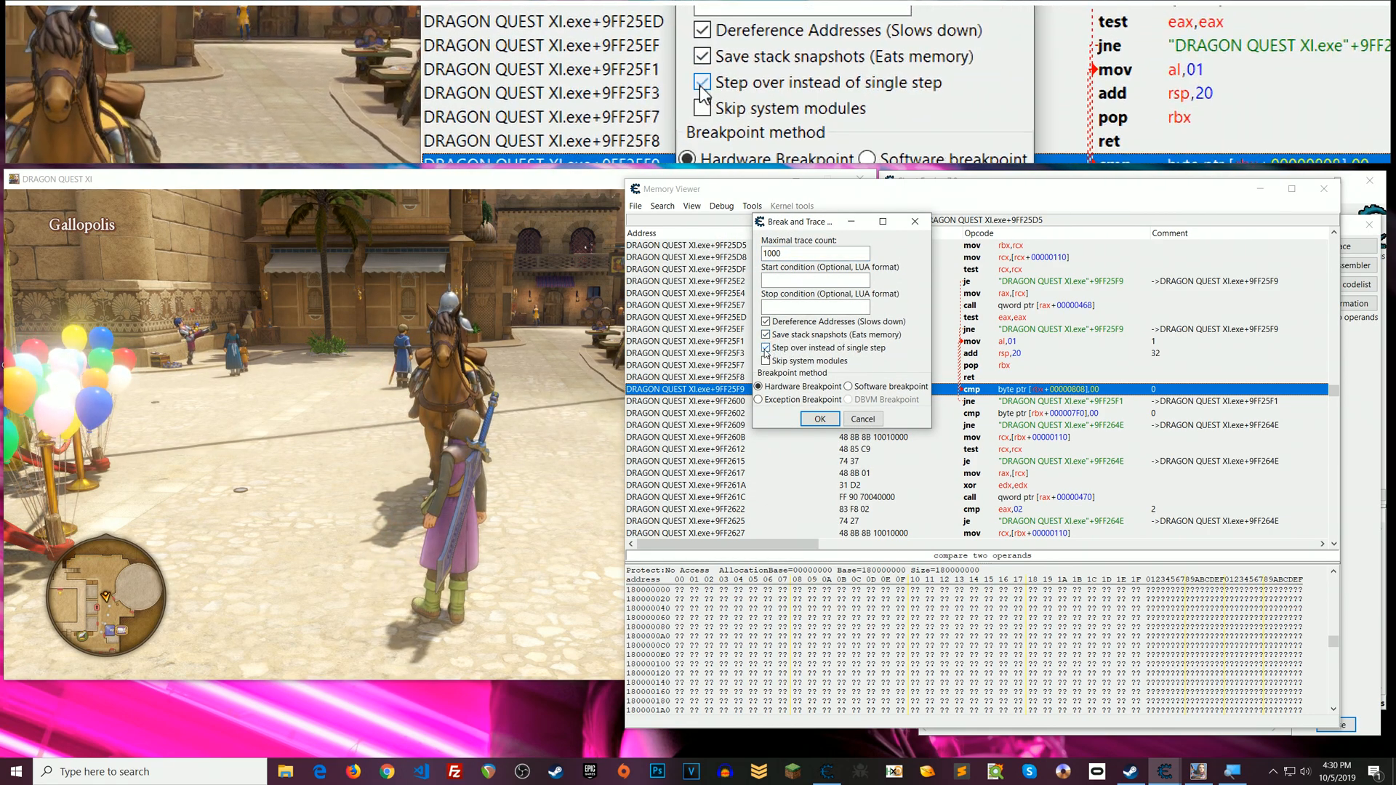
click(819, 419)
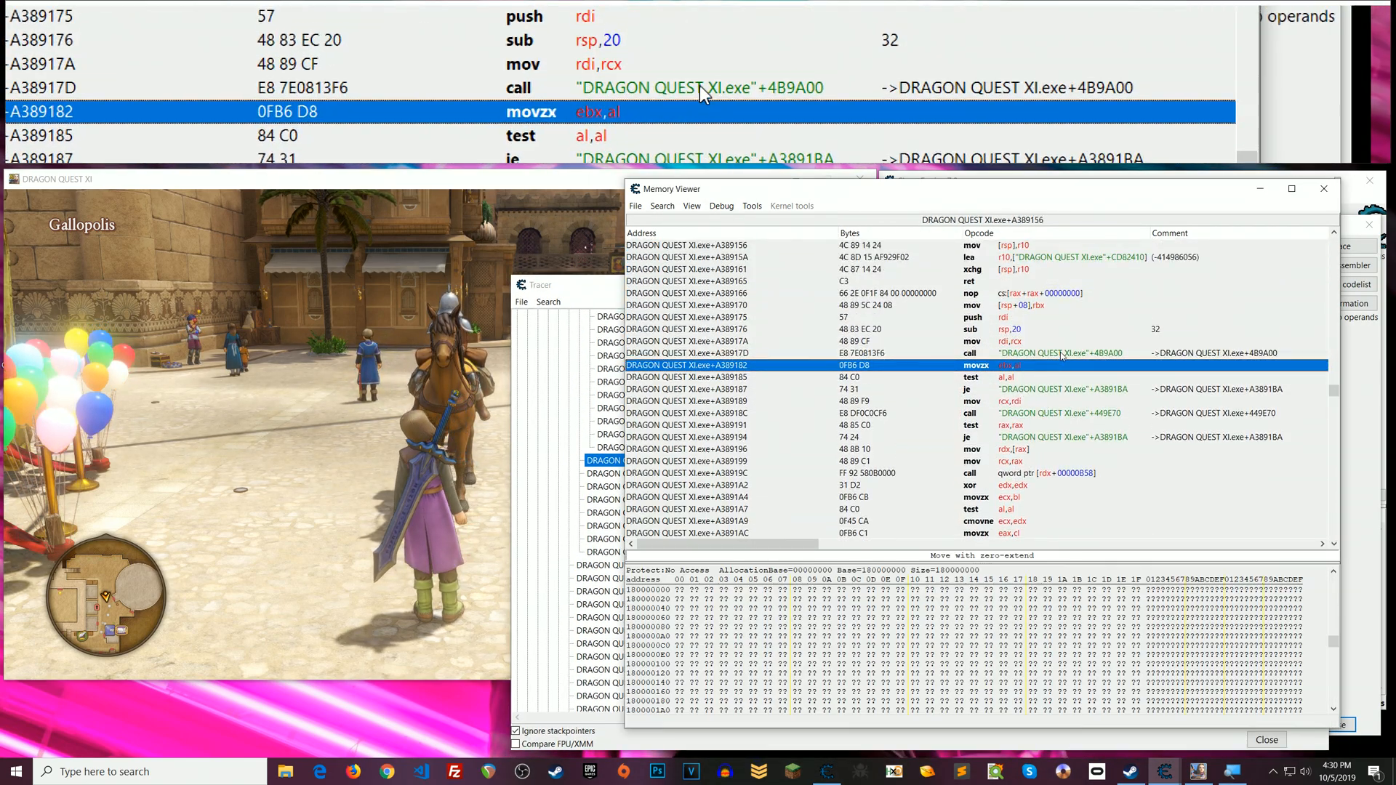
Step: Turn the traced call instructions into no-ops with Replace with code that does nothing
right_click(1021, 354)
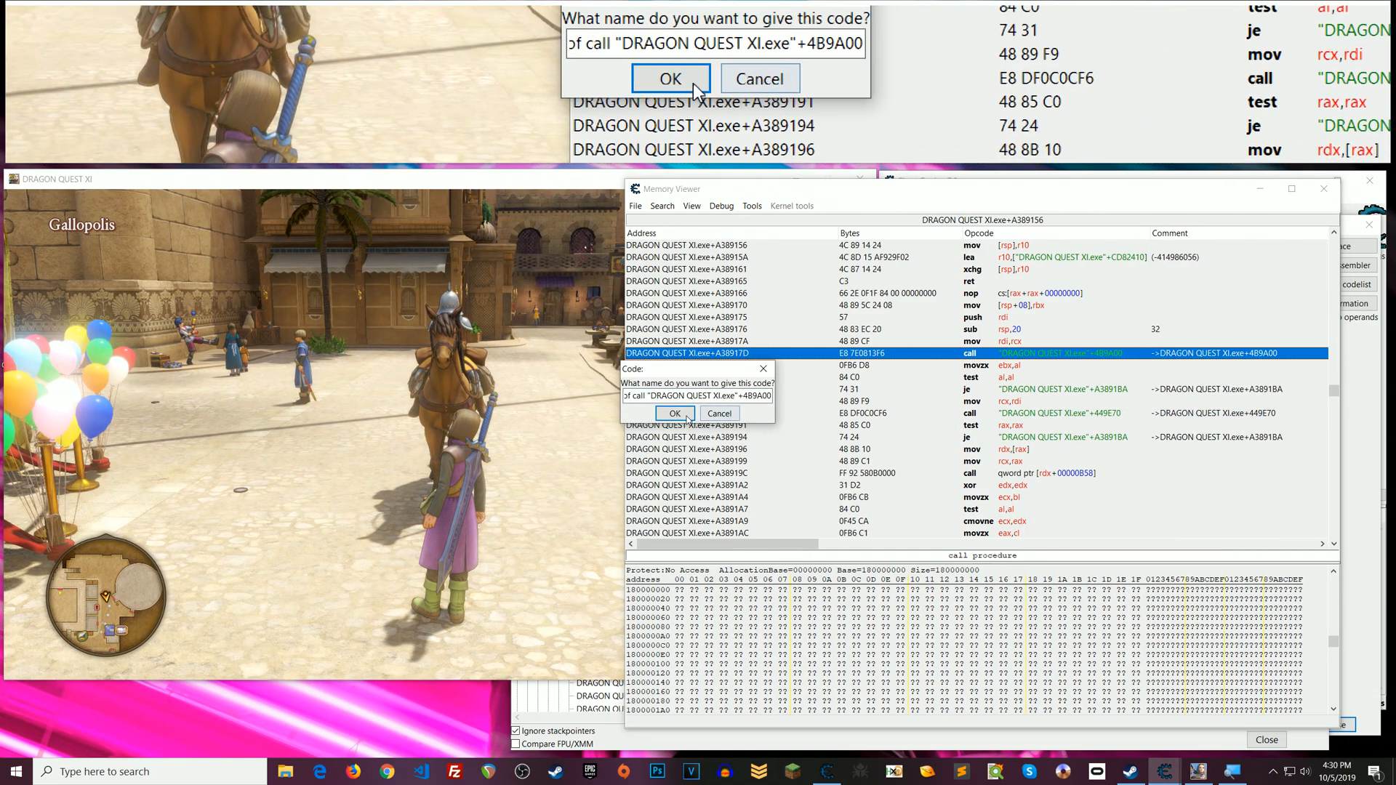
click(674, 413)
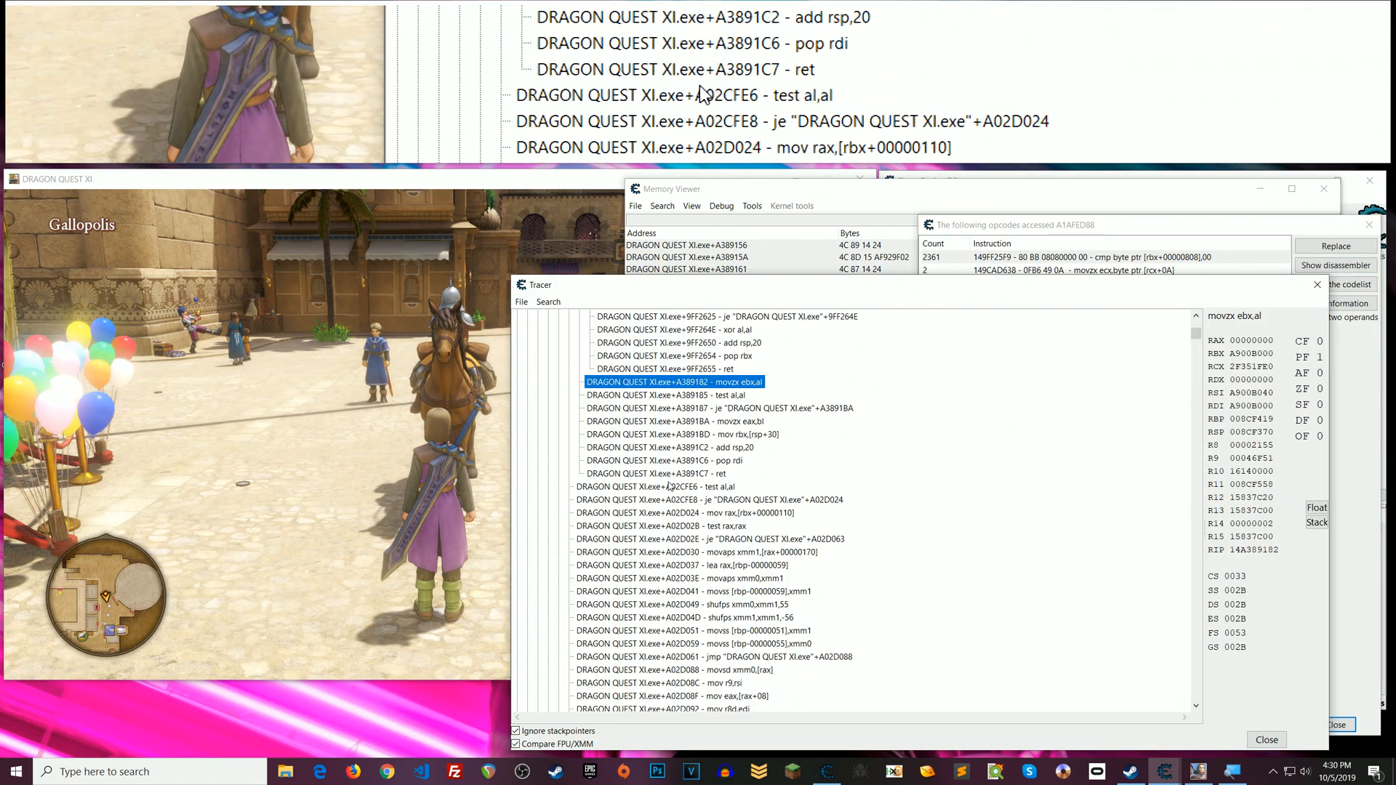
click(655, 486)
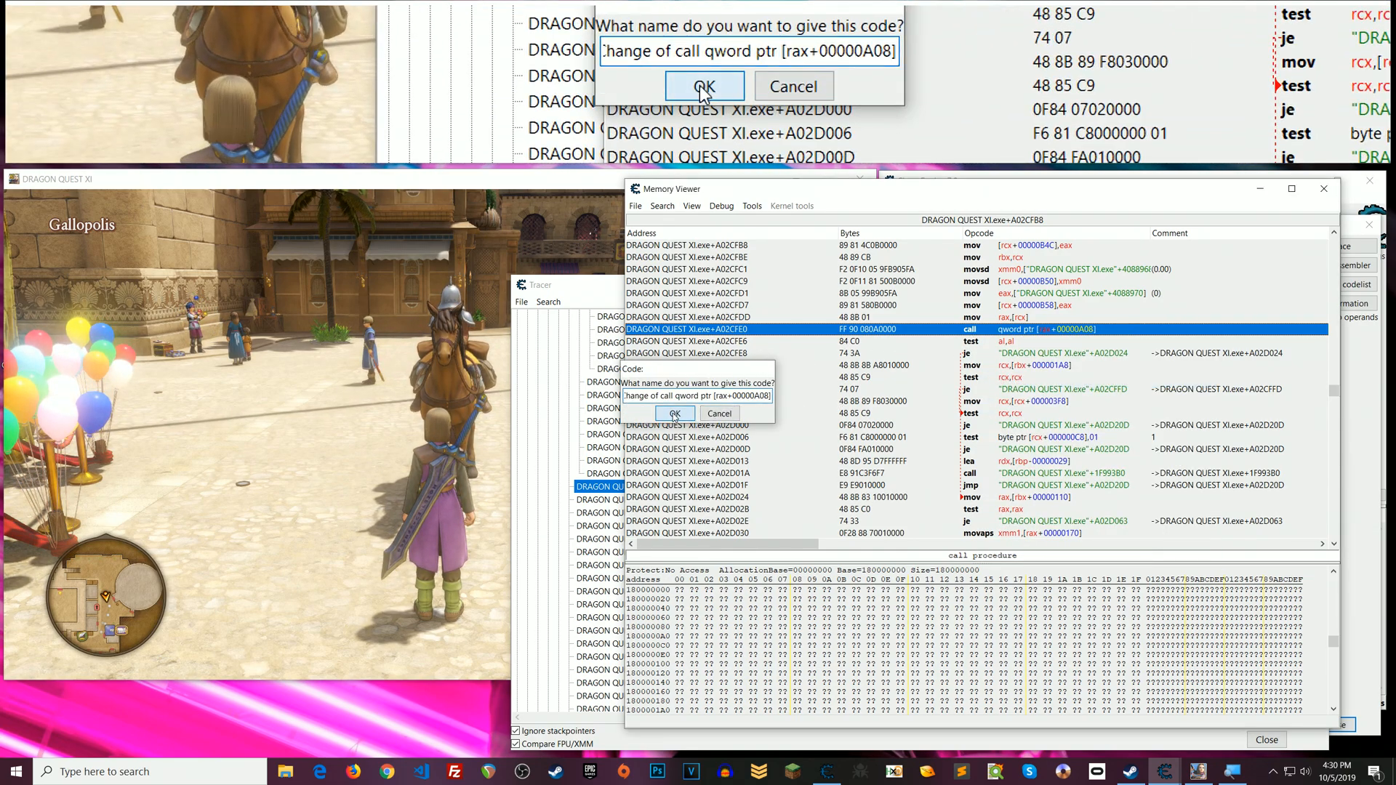
click(704, 87)
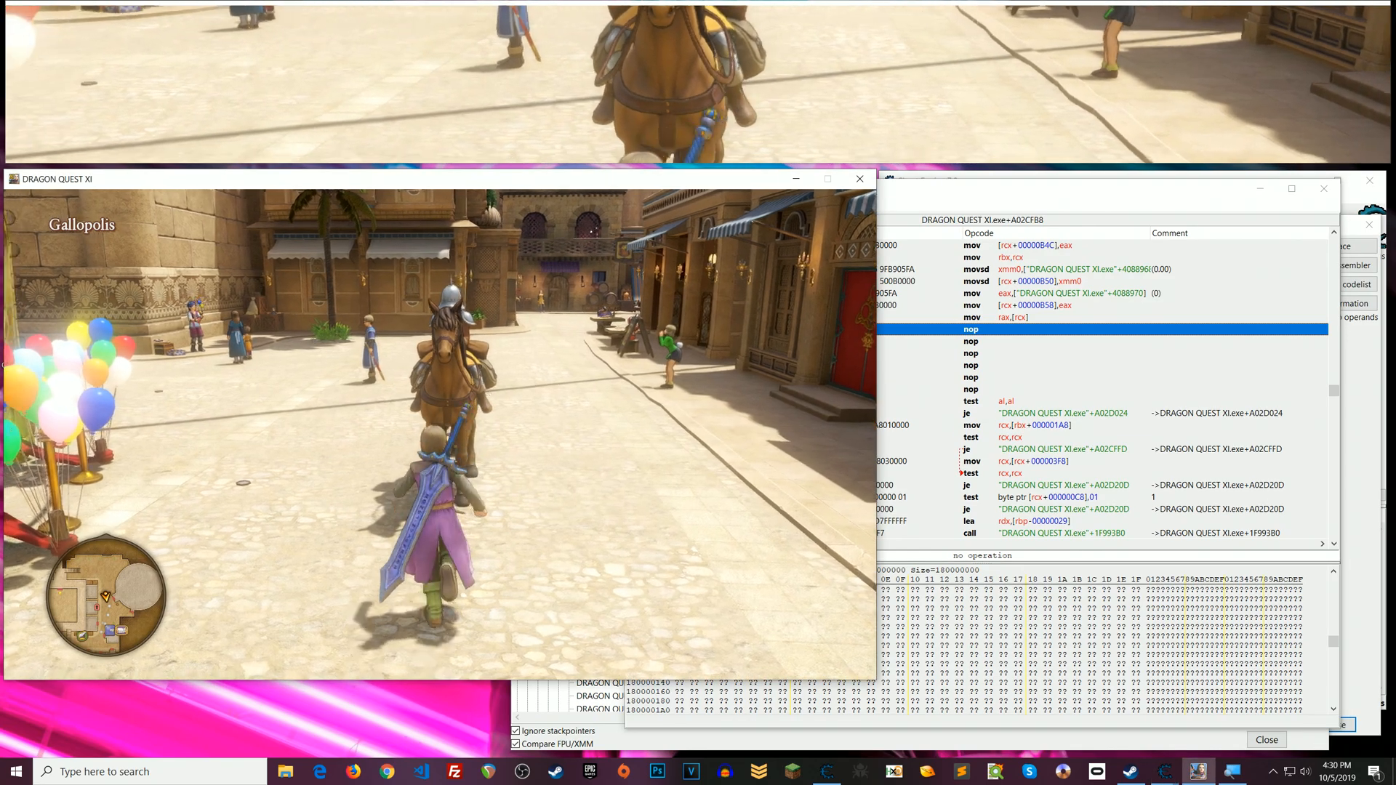
right_click(970, 330)
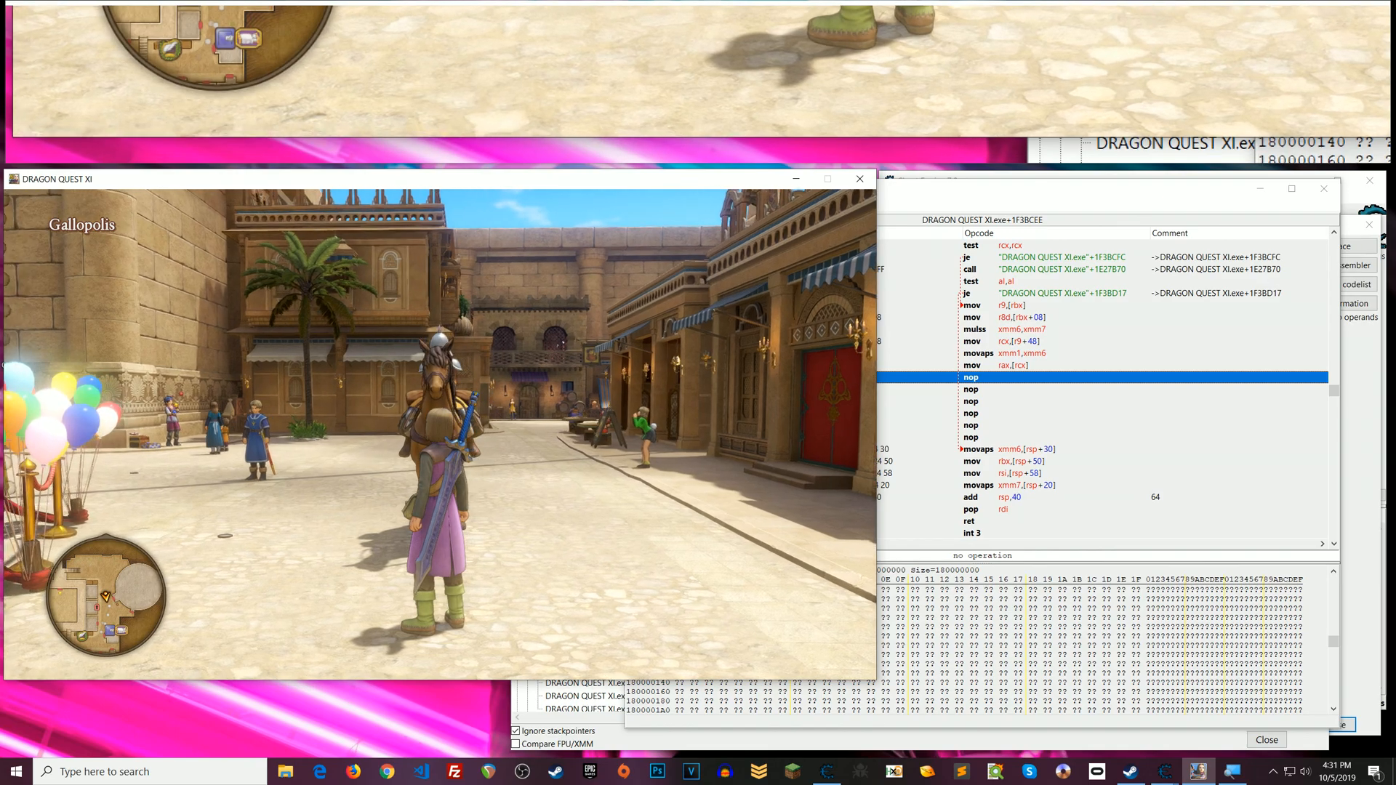
key(alt+tab)
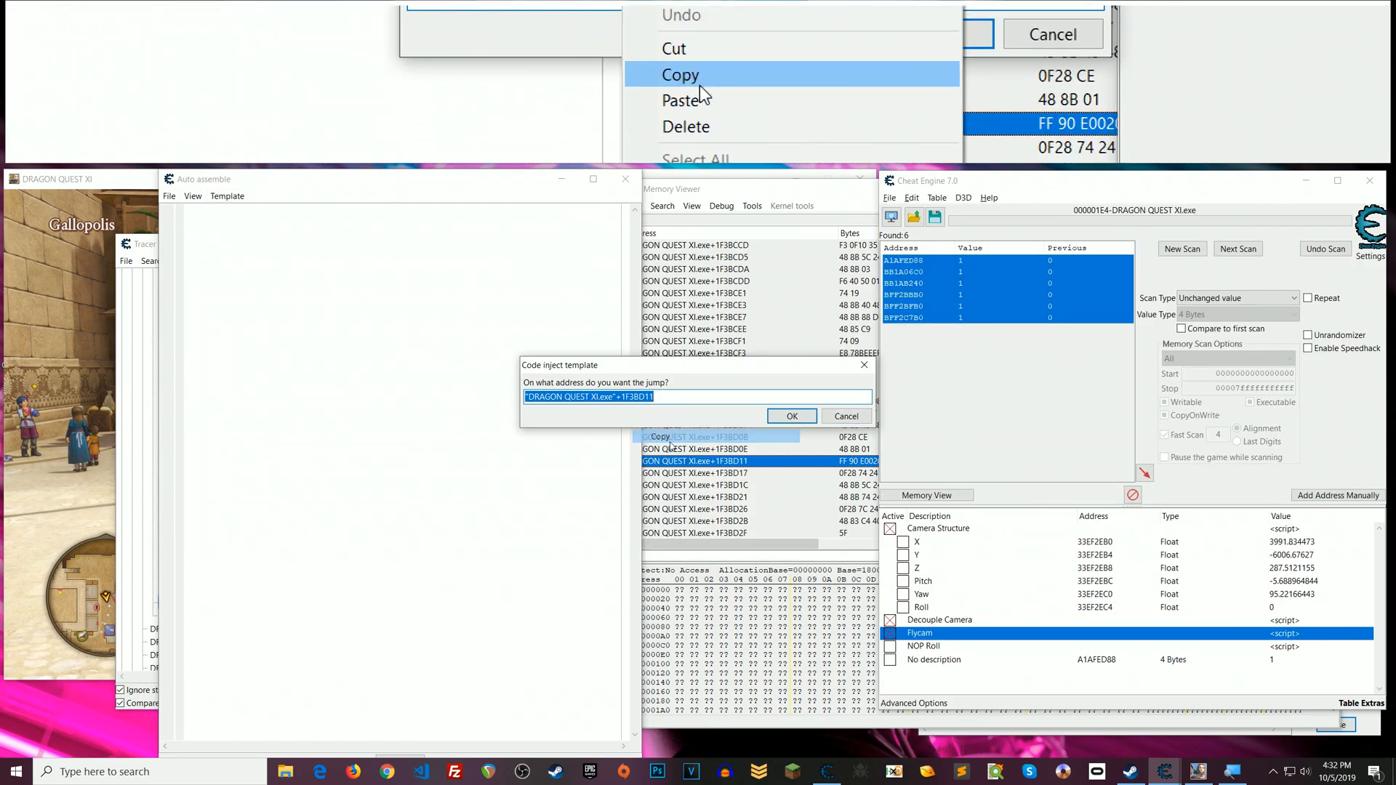
Step: Script a db 90 NOP over the call at 1F3BD11 and name the entry 'Pause Game World'
click(792, 416)
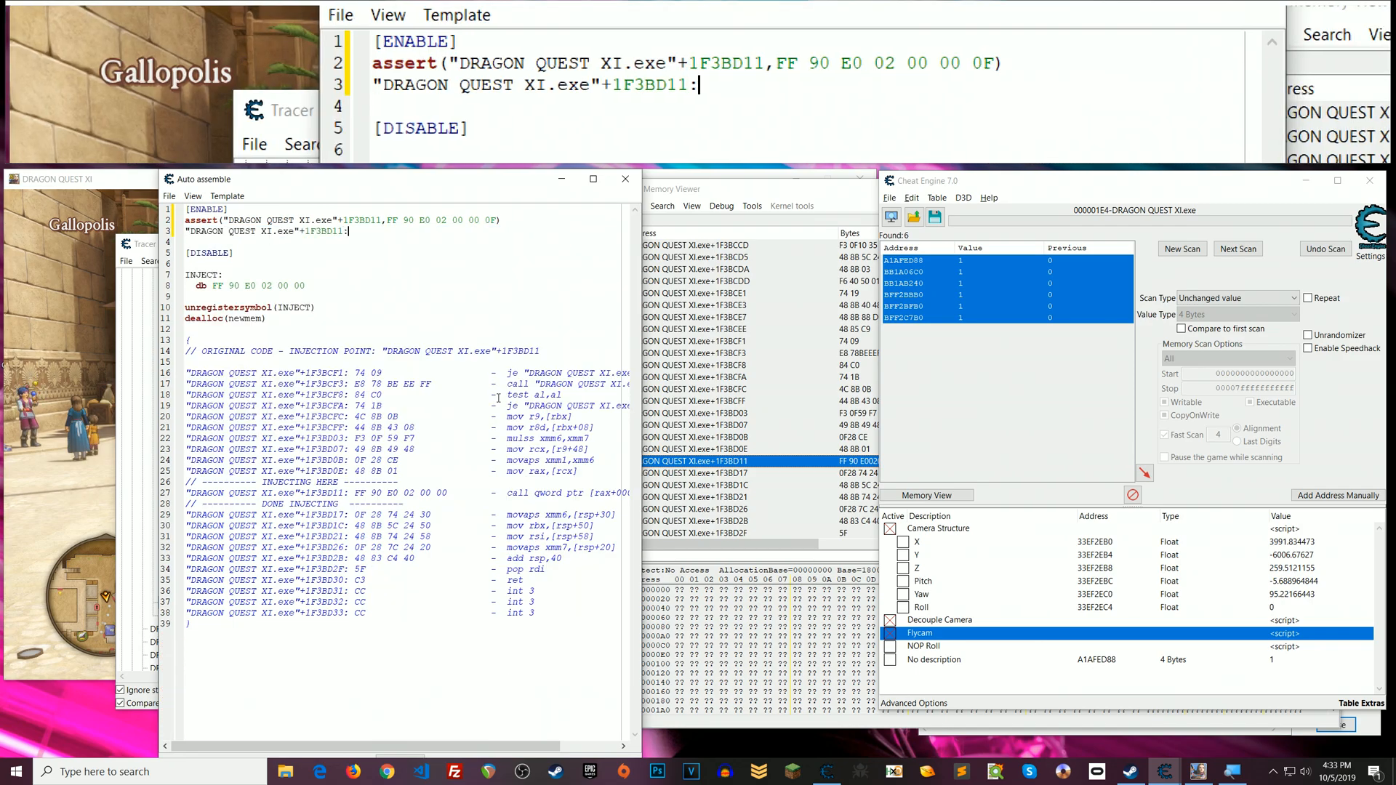
text(db 90 90 90 90 90 90)
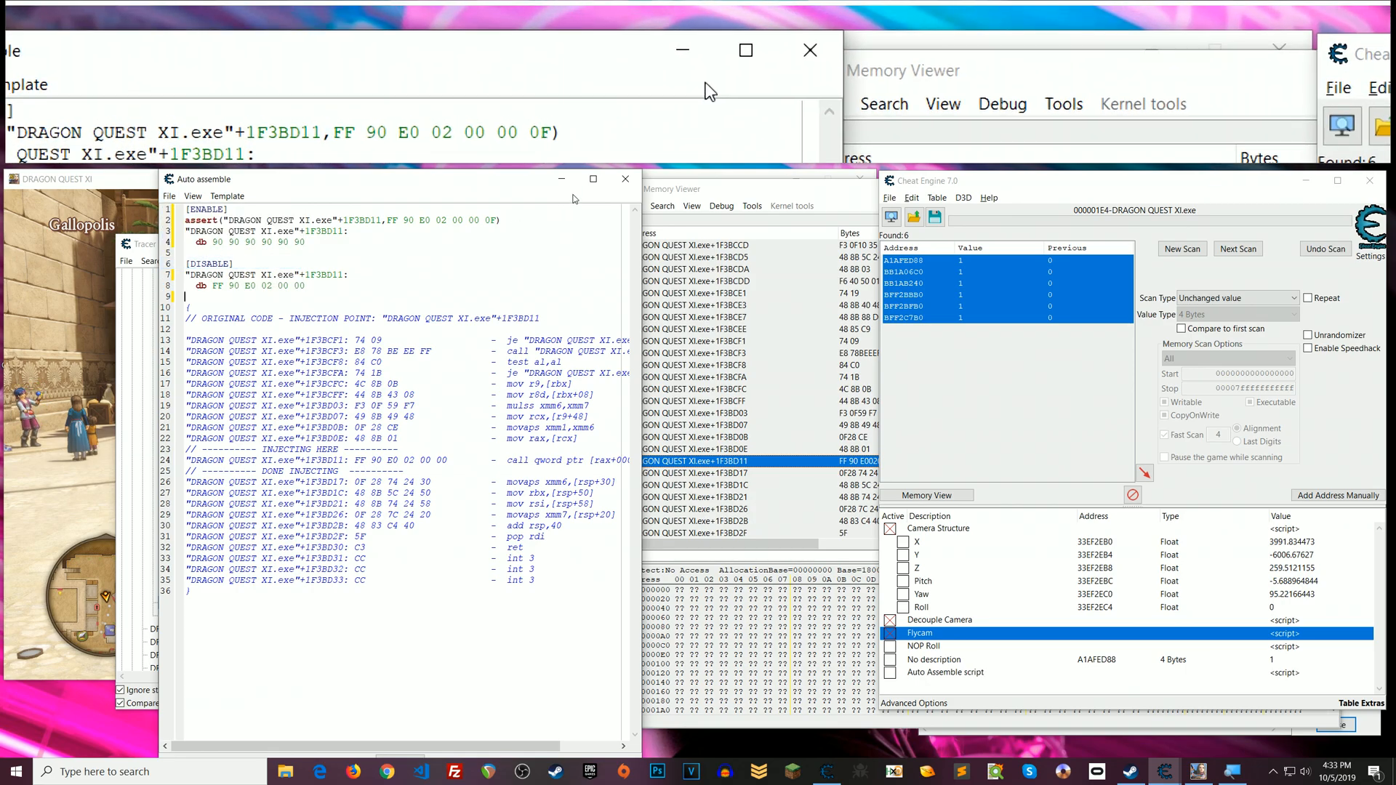
double_click(947, 673)
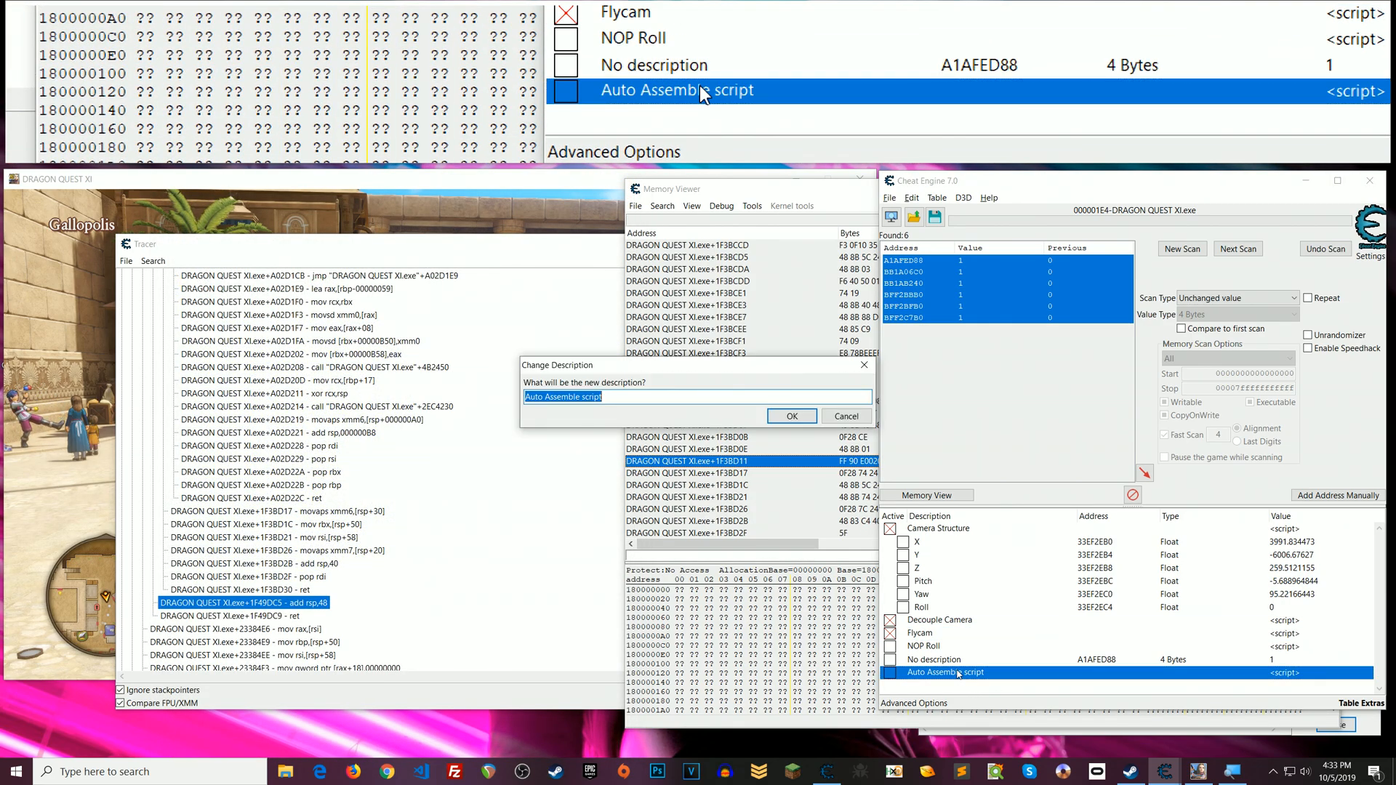
text(Pause Game World)
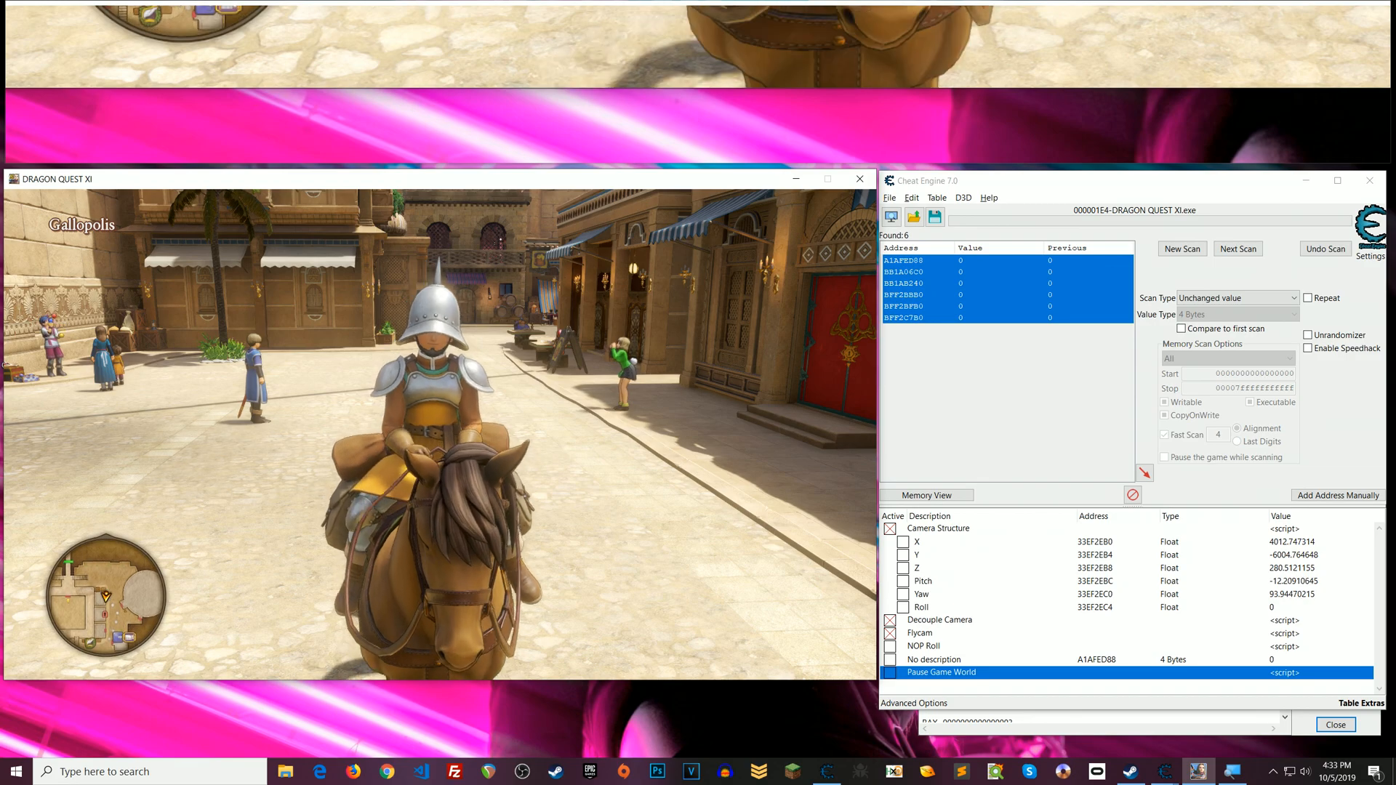
click(890, 672)
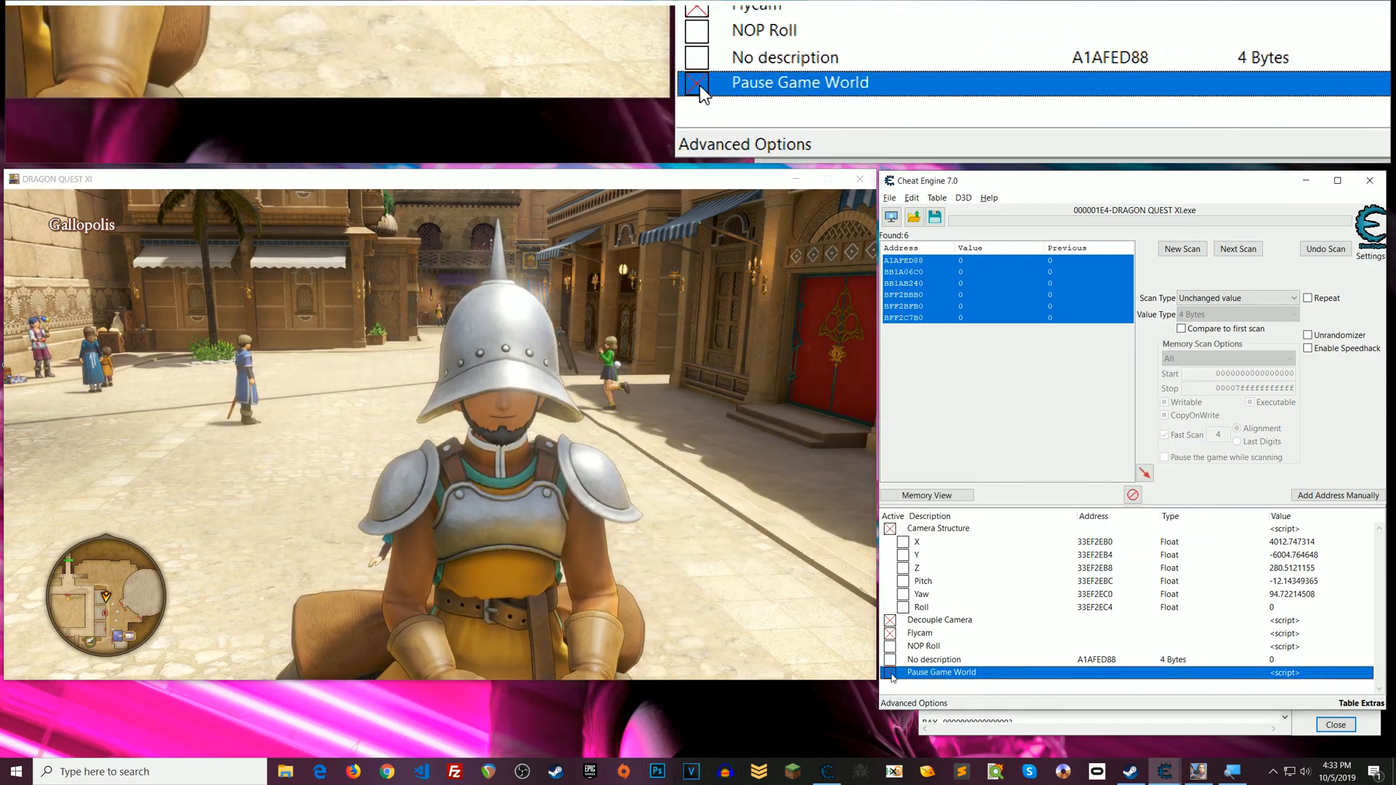